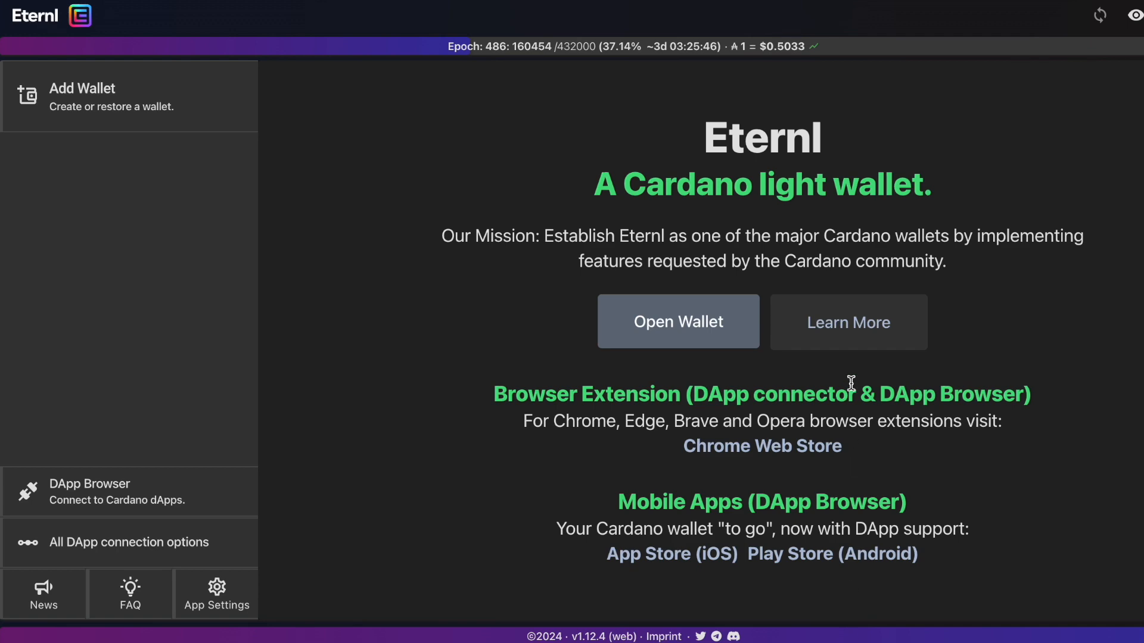
Open the Daedalus homepage and scroll down through its Wallet Features section.
{"action": "left_click", "coordinate": [90, 493]}
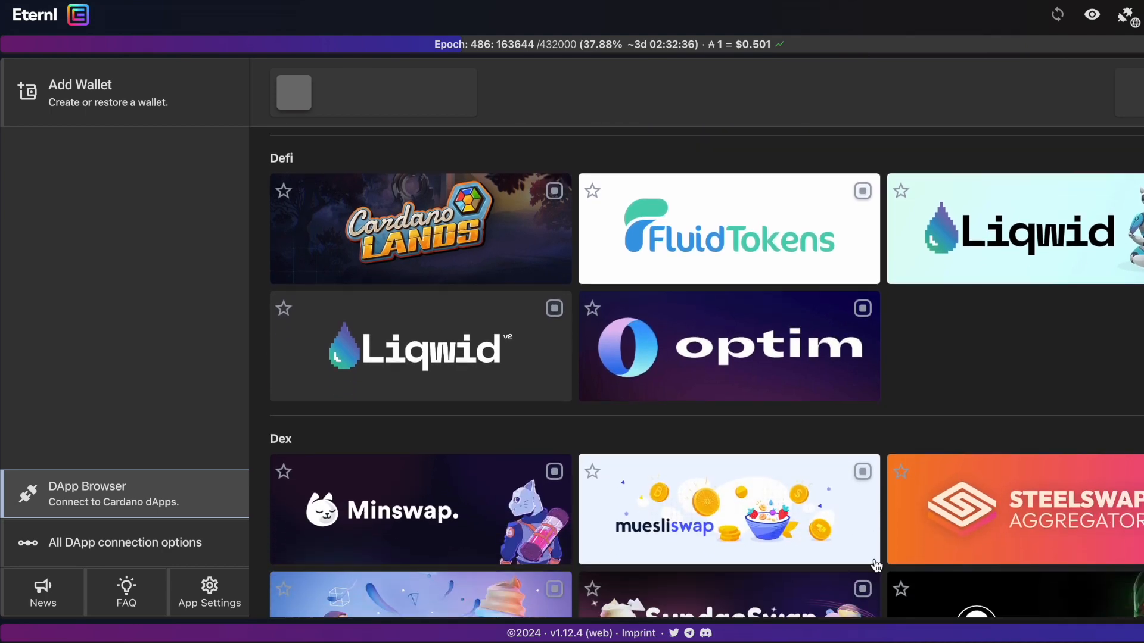
{"action": "scroll", "scroll_direction": "down", "scroll_amount": 3}
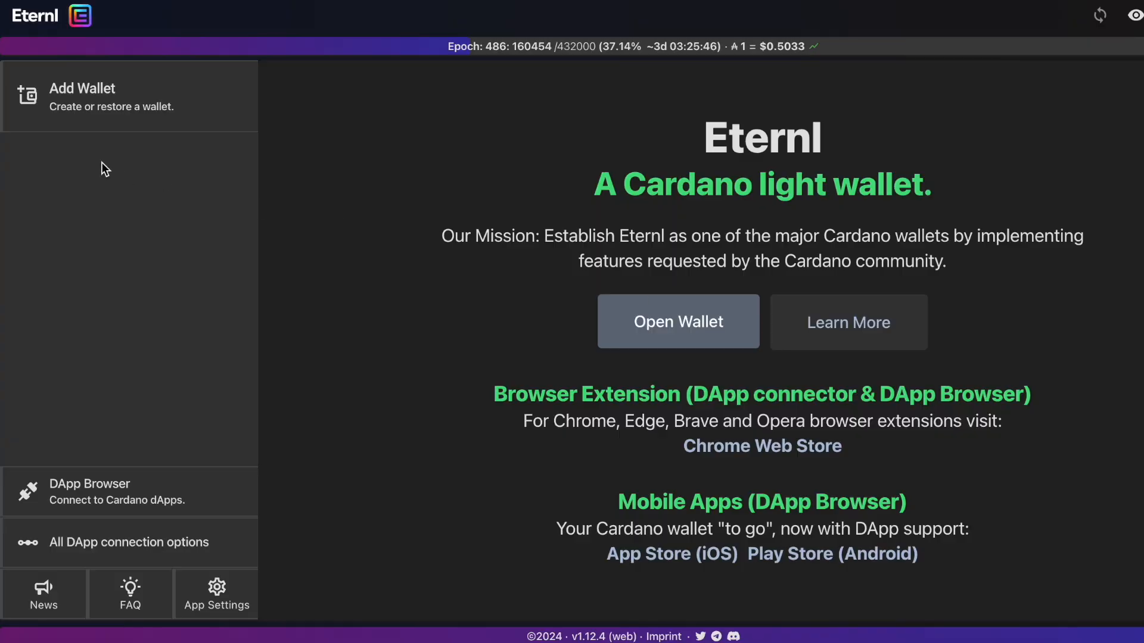
{"action": "left_click", "coordinate": [95, 95]}
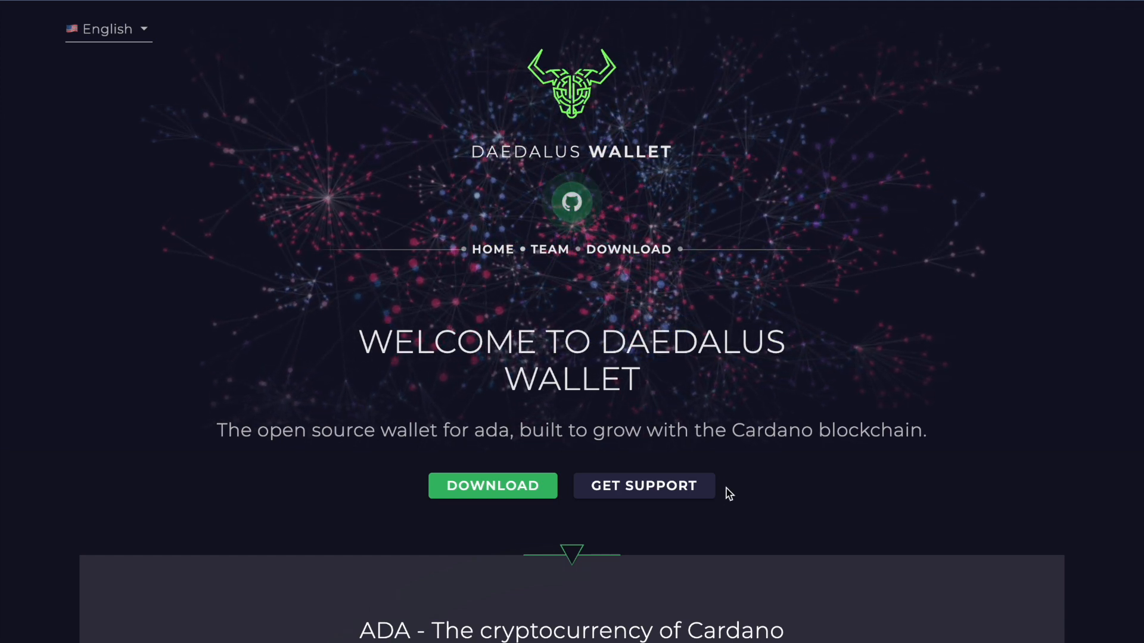
{"action": "scroll", "scroll_direction": "down", "scroll_amount": 3}
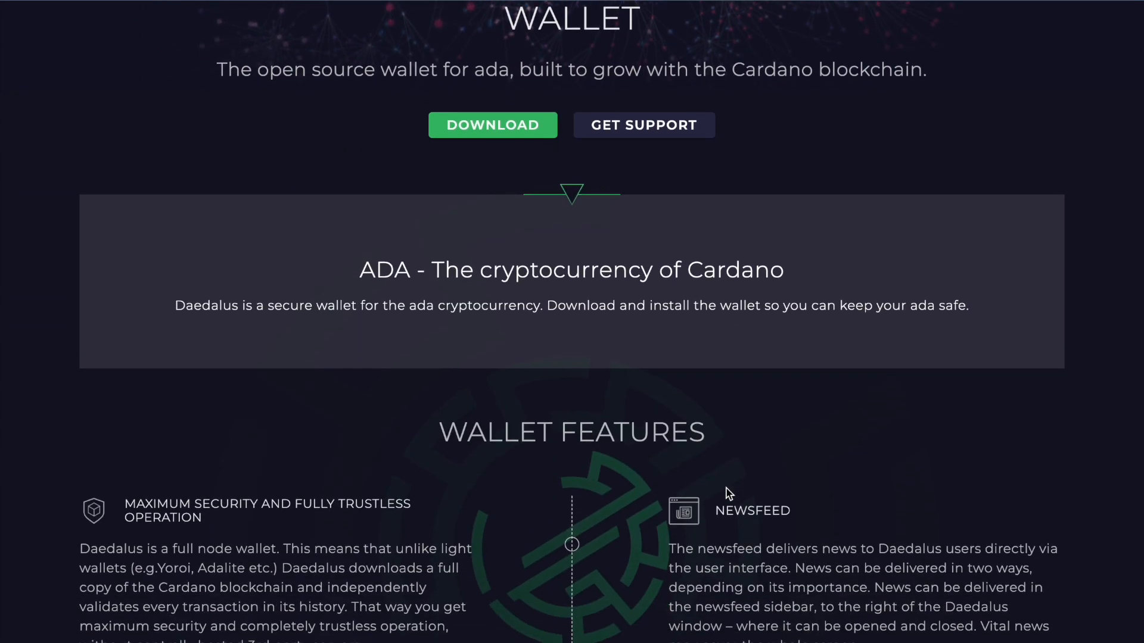
{"action": "scroll", "scroll_direction": "down", "scroll_amount": 3}
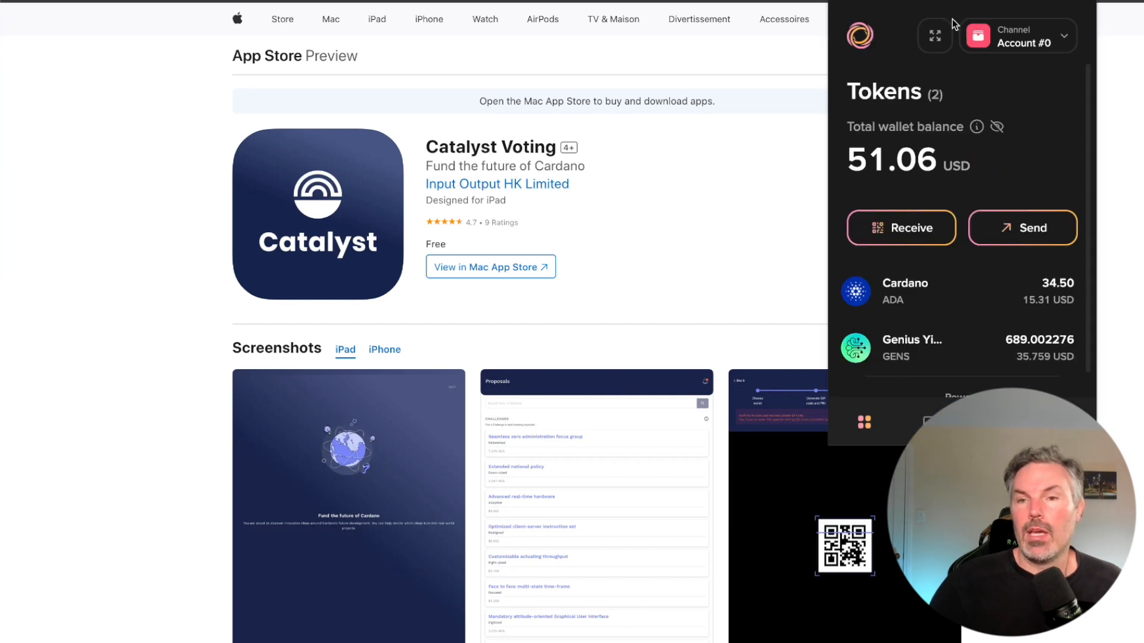
{"action": "mouse_move", "coordinate": [954, 66]}
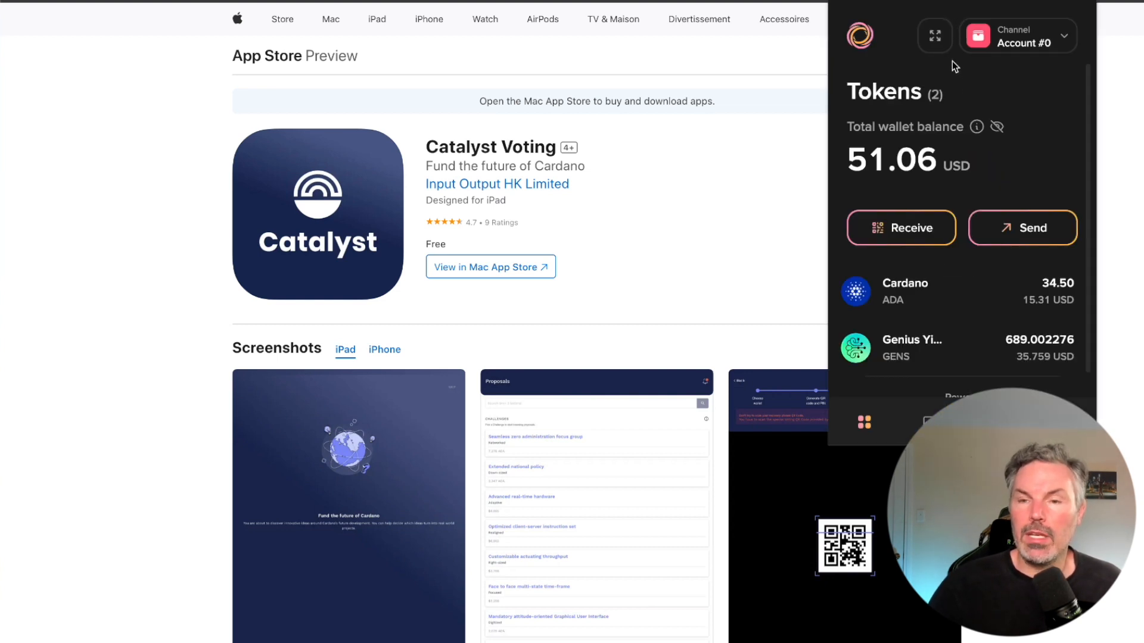
Expand Lace to the full-page Tokens view listing Cardano and Genius Yield Token.
{"action": "left_click", "coordinate": [933, 35]}
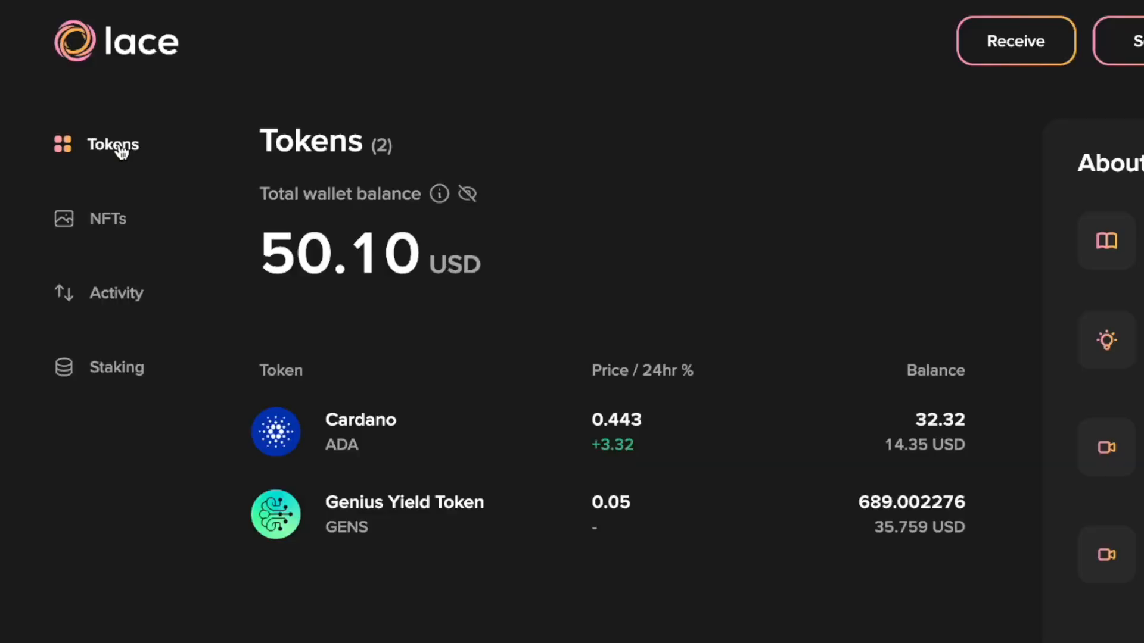
{"action": "mouse_move", "coordinate": [775, 441]}
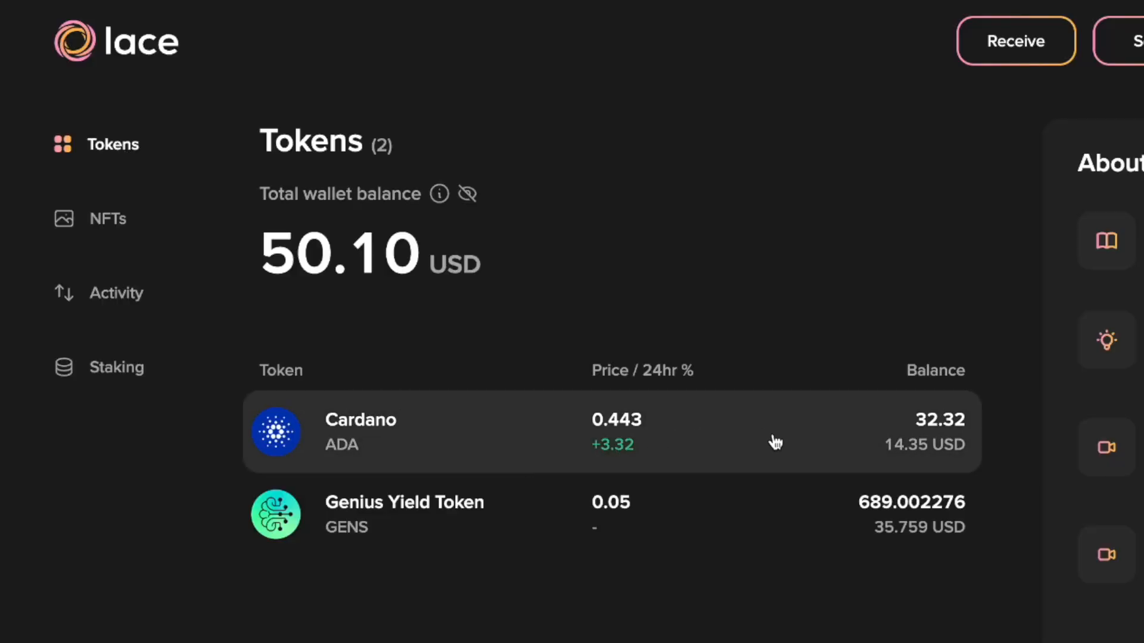
{"action": "mouse_move", "coordinate": [819, 492]}
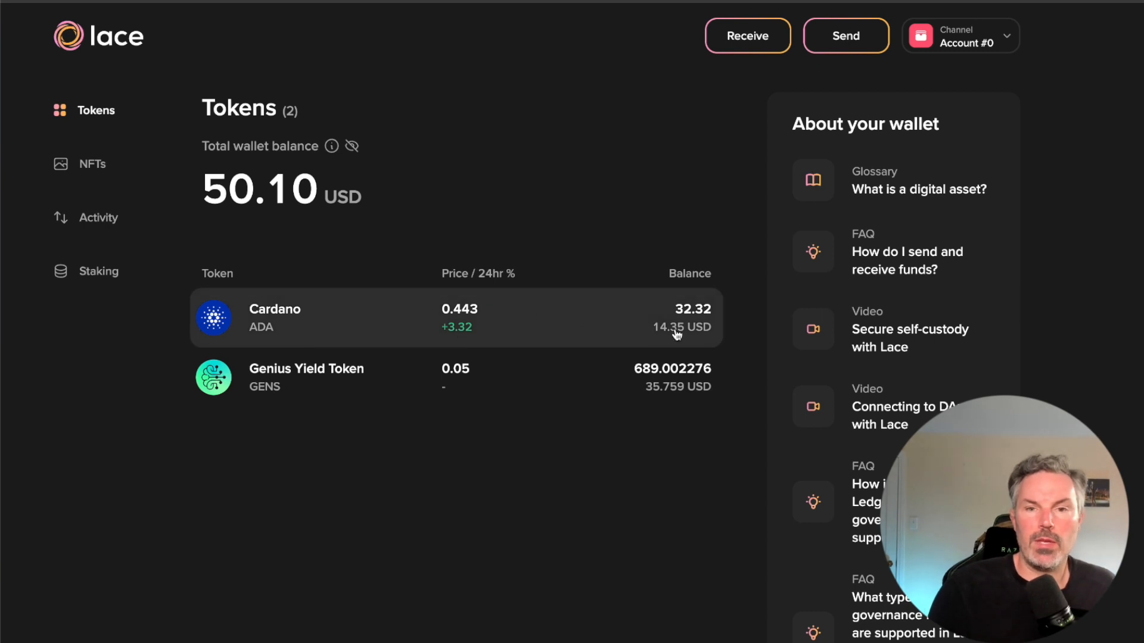
{"action": "mouse_move", "coordinate": [530, 140]}
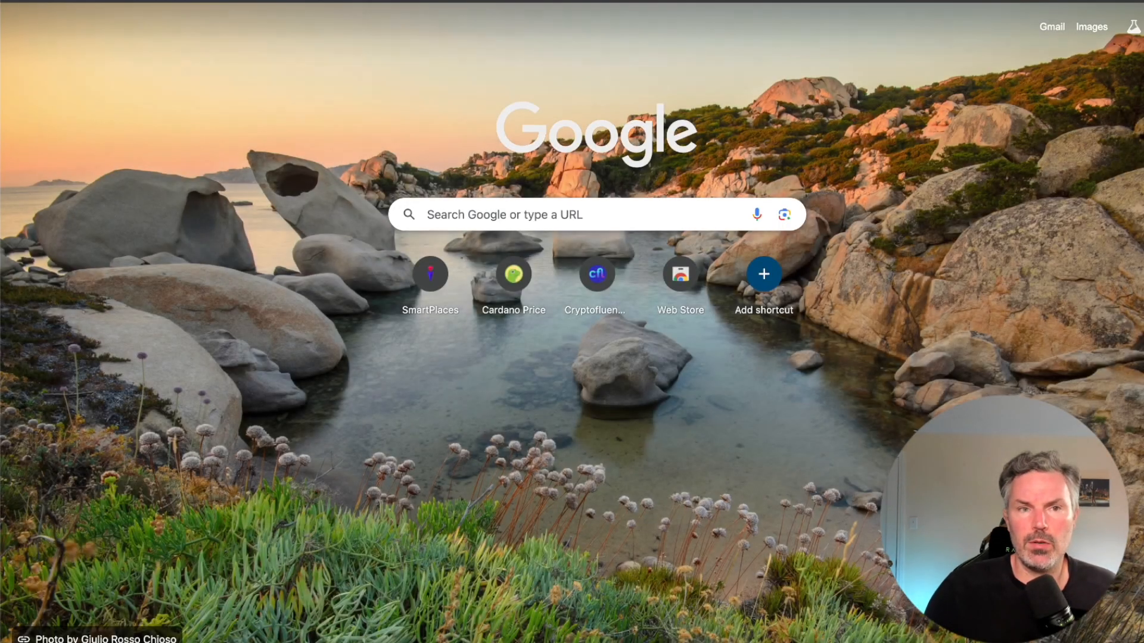
Search for 'eternl wallet' and open the official eternl.io homepage.
{"action": "type", "text": "eternl"}
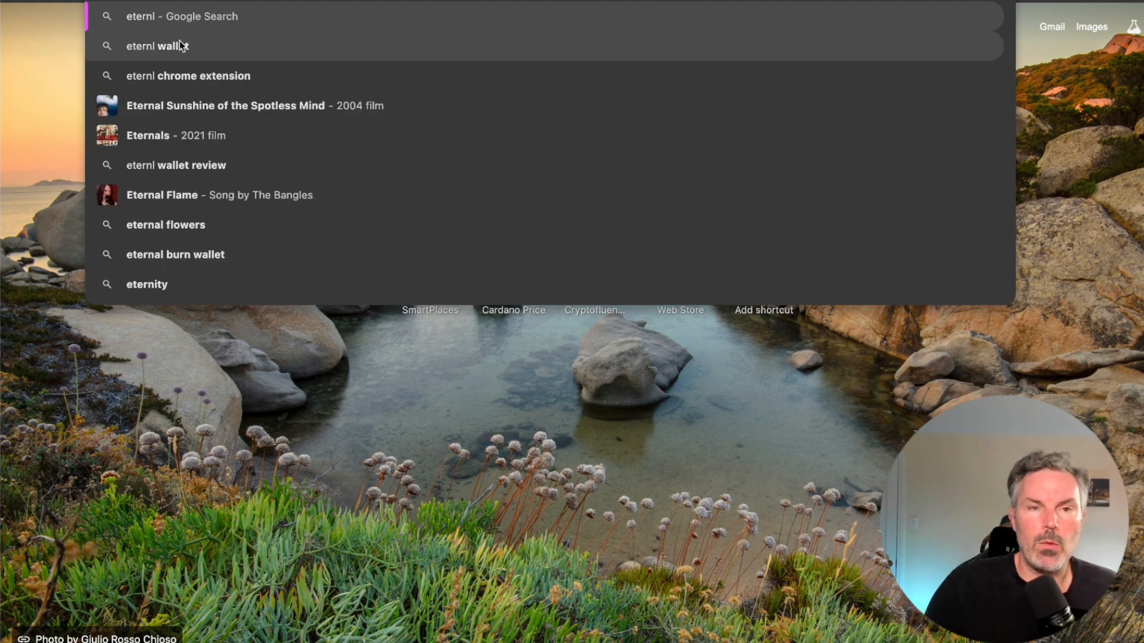
{"action": "left_click", "coordinate": [157, 46]}
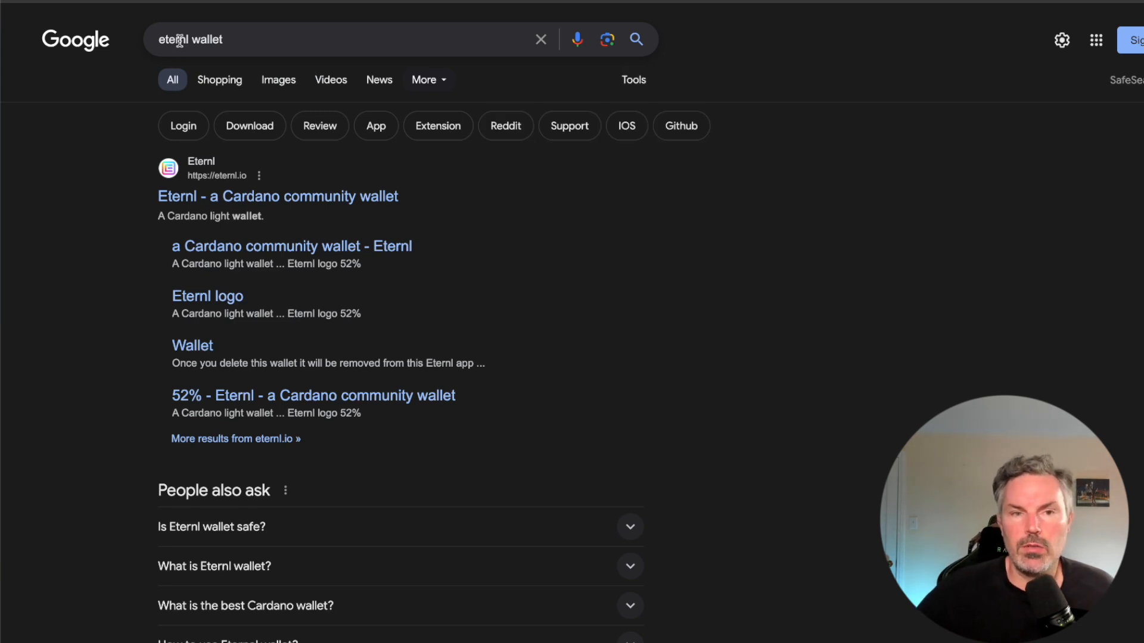
{"action": "mouse_move", "coordinate": [179, 51]}
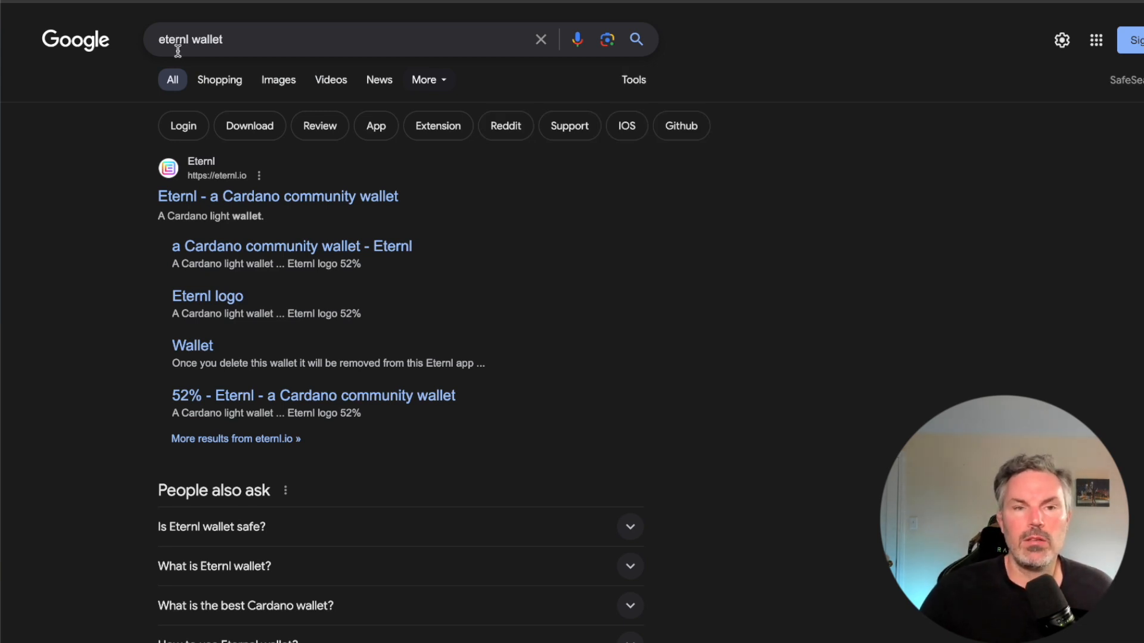
{"action": "mouse_move", "coordinate": [107, 198]}
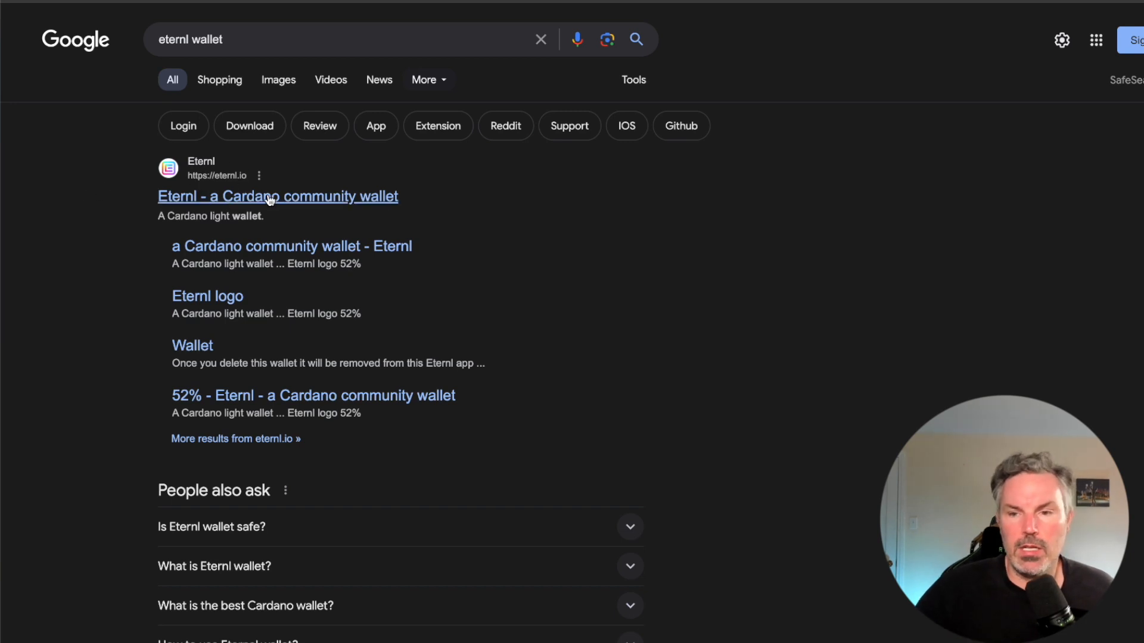
{"action": "left_click", "coordinate": [277, 196]}
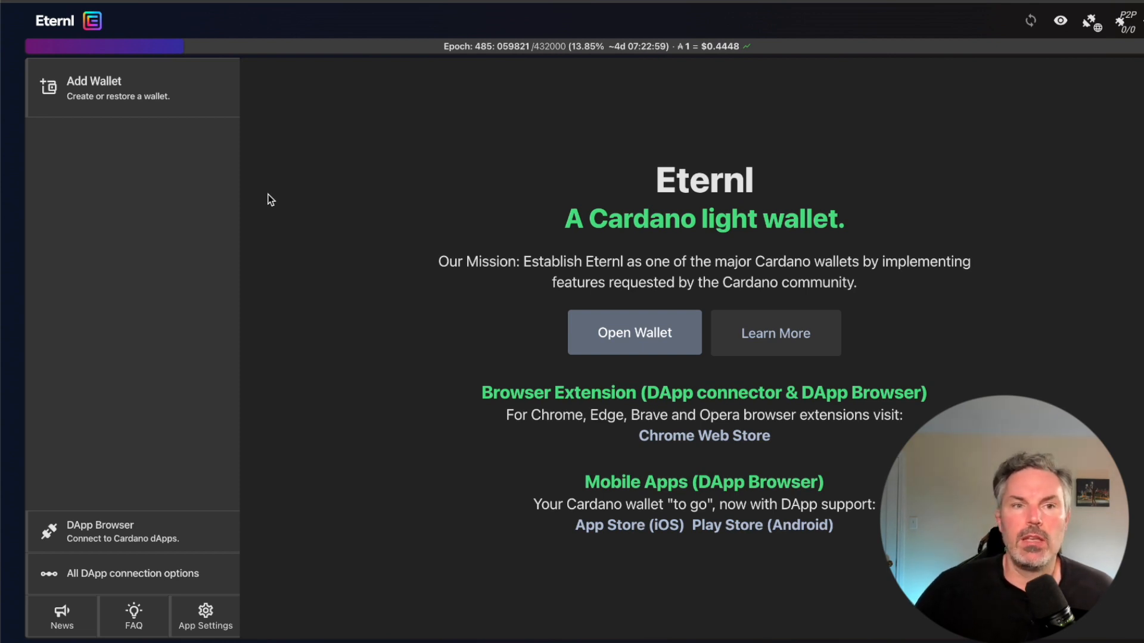
{"action": "mouse_move", "coordinate": [164, 97]}
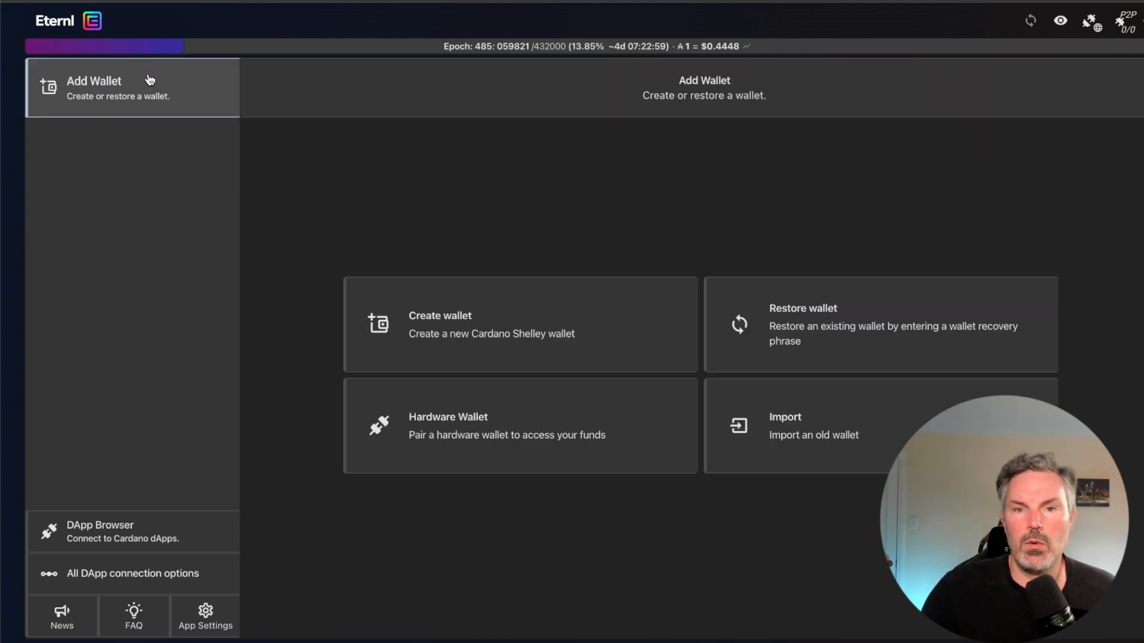
{"action": "mouse_move", "coordinate": [783, 329]}
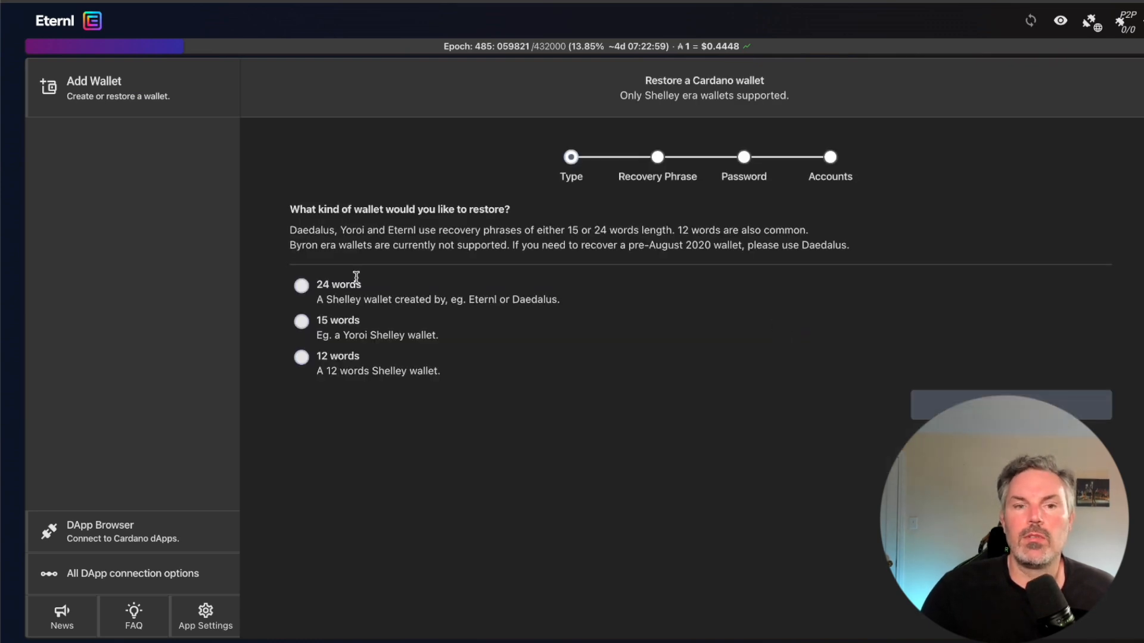
{"action": "mouse_move", "coordinate": [313, 300]}
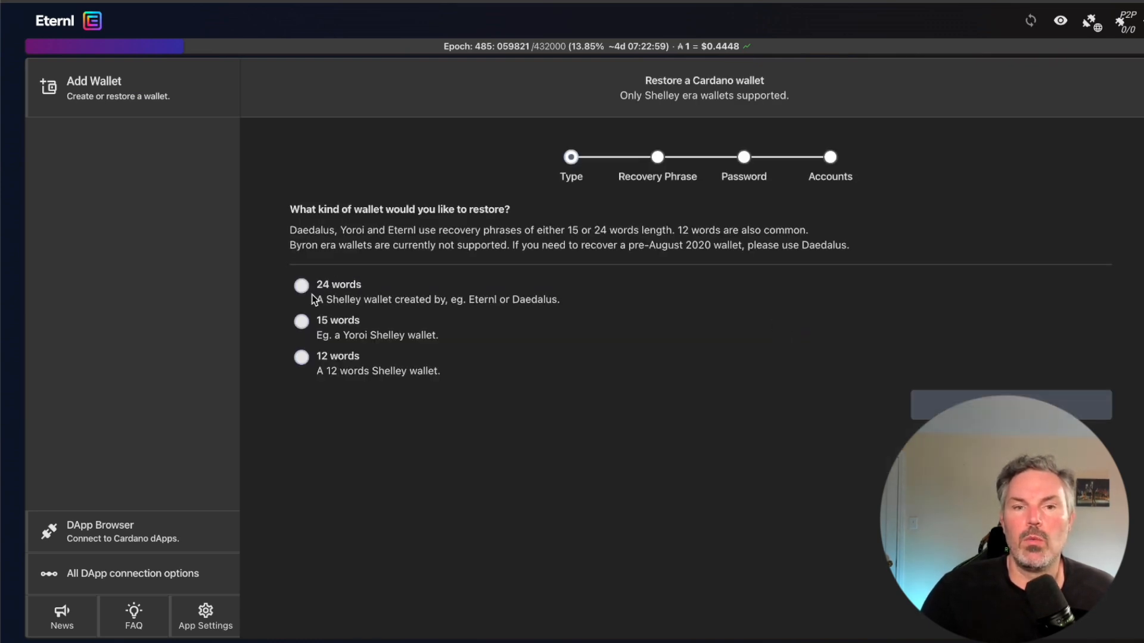
{"action": "mouse_move", "coordinate": [527, 309]}
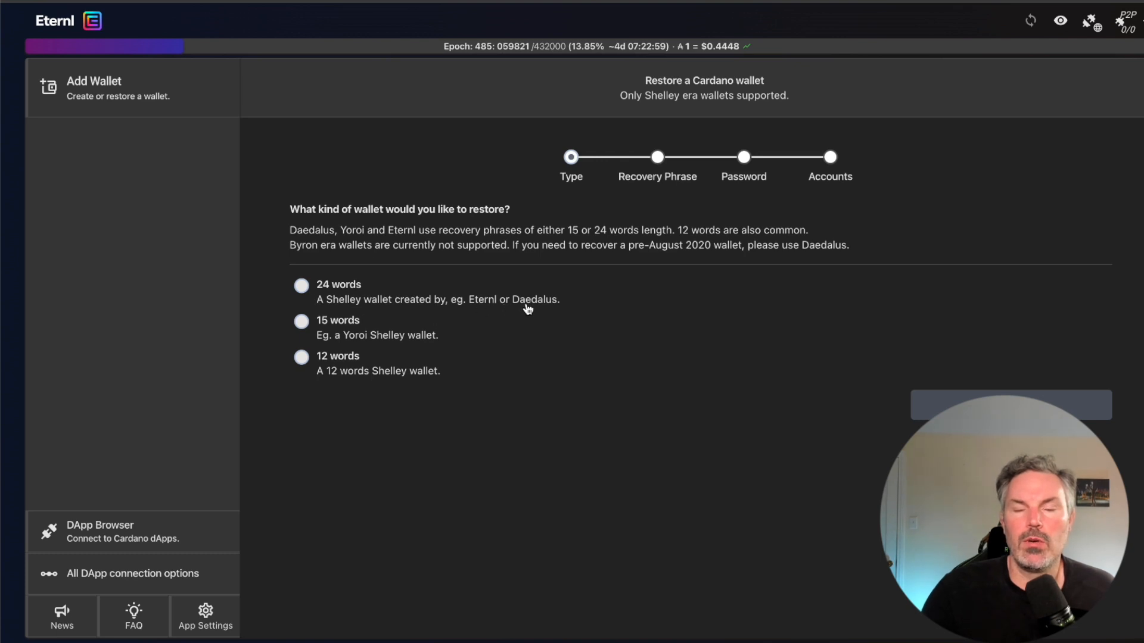
{"action": "mouse_move", "coordinate": [504, 297]}
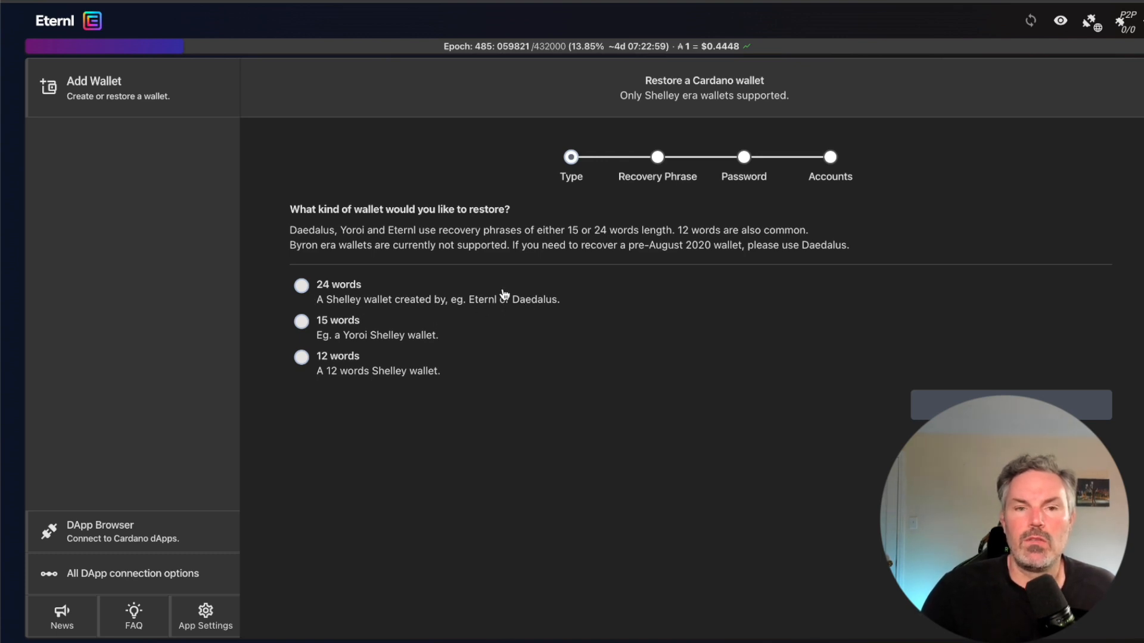
{"action": "mouse_move", "coordinate": [312, 328]}
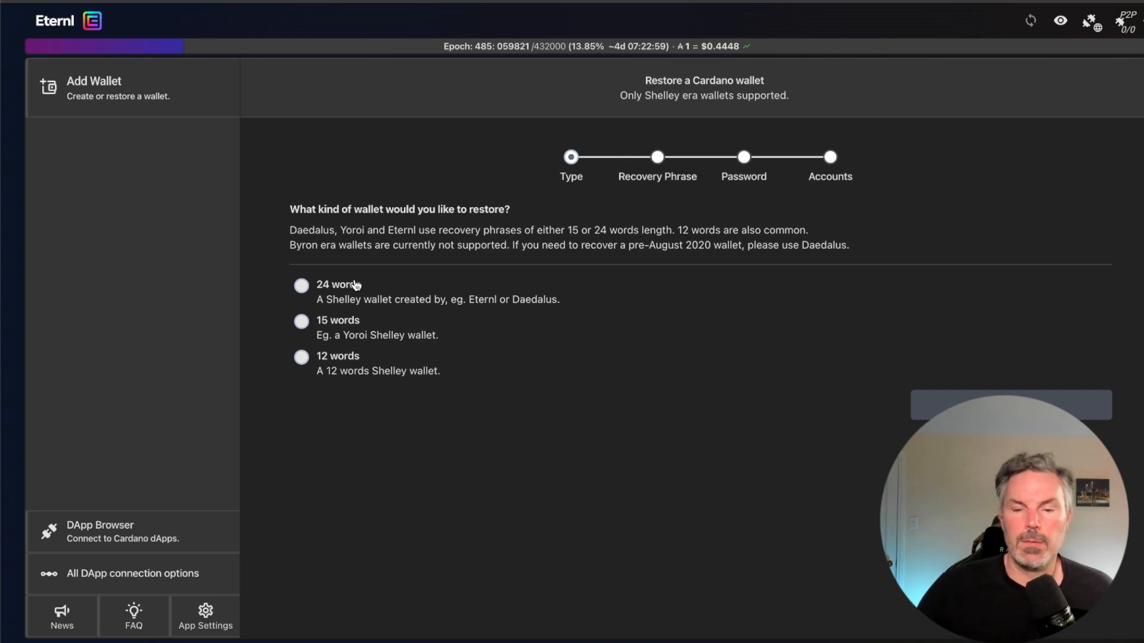
Pick the 24-word option to restore an existing wallet from its recovery phrase.
{"action": "left_click", "coordinate": [301, 285]}
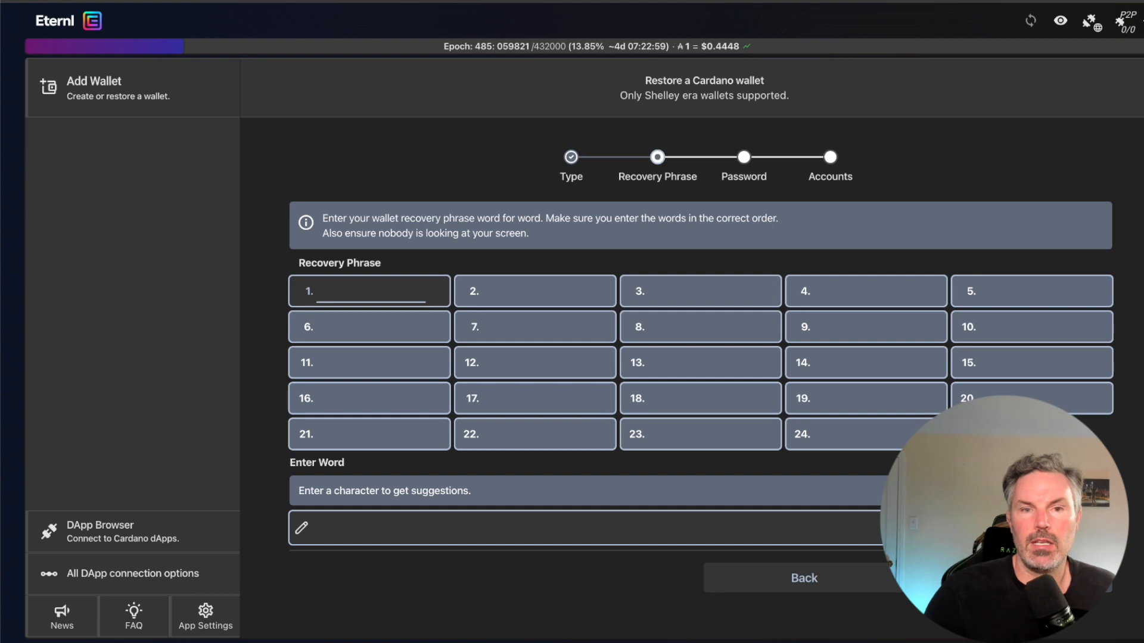
{"action": "mouse_move", "coordinate": [862, 367]}
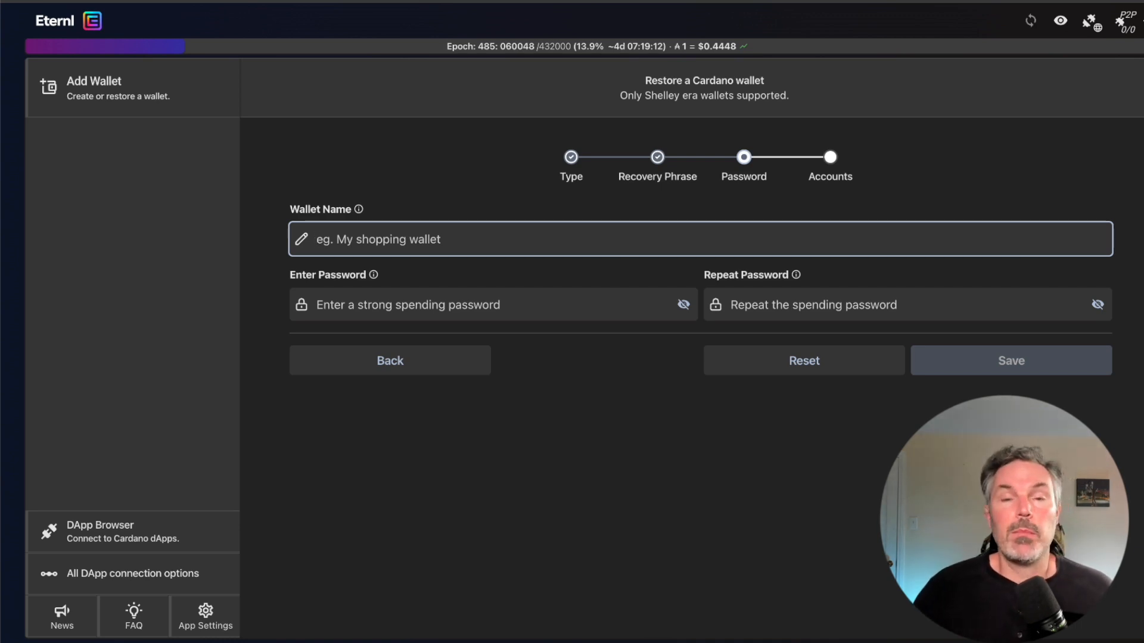
Name the wallet 'Channel Lace' and enter the spending password and its repeat.
{"action": "type", "text": "Lace"}
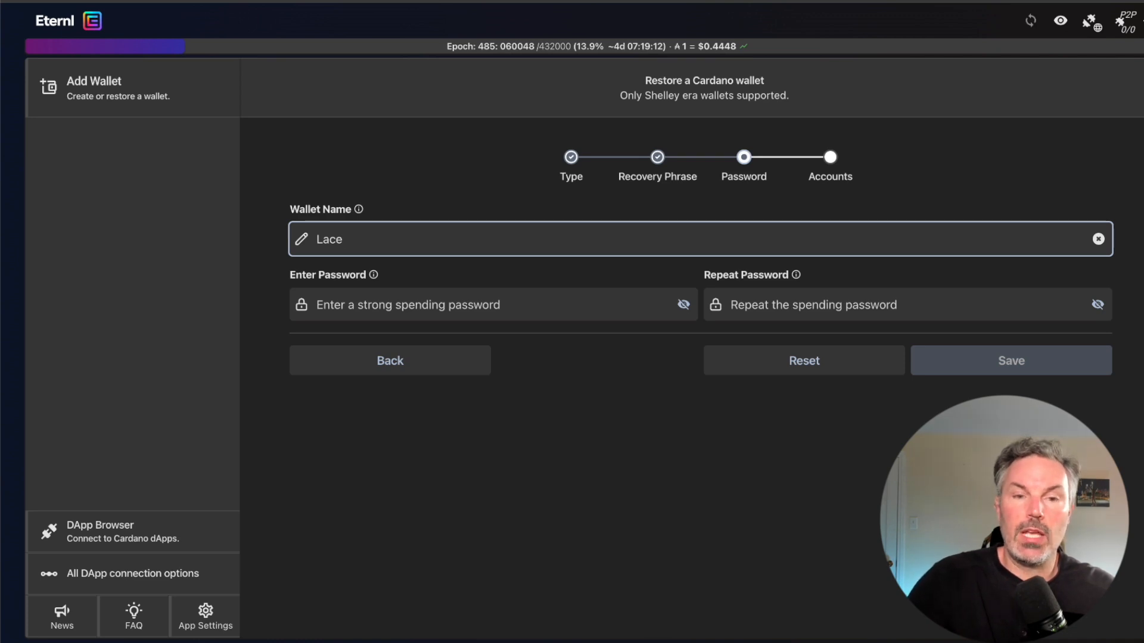
{"action": "type", "text": "Ch"}
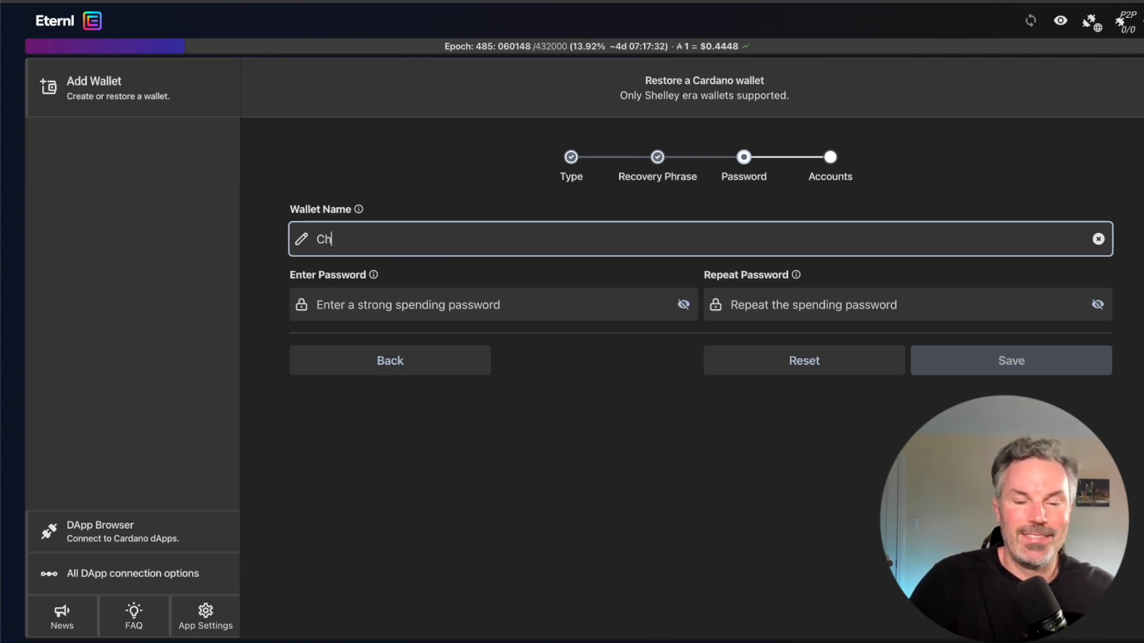
{"action": "type", "text": "annel"}
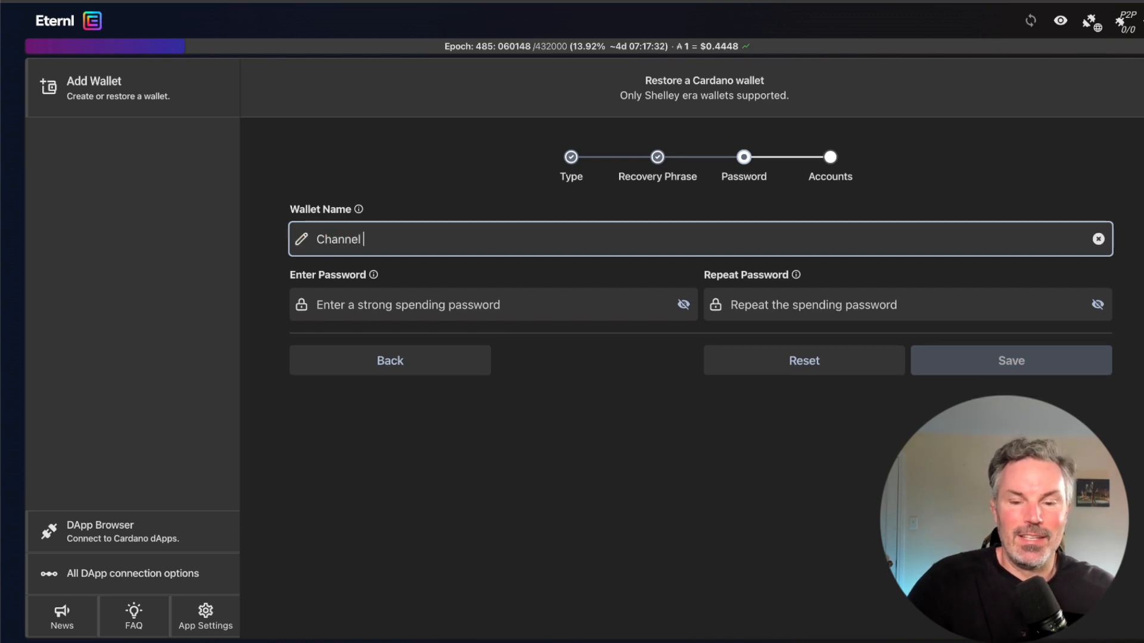
{"action": "type", "text": "Lace"}
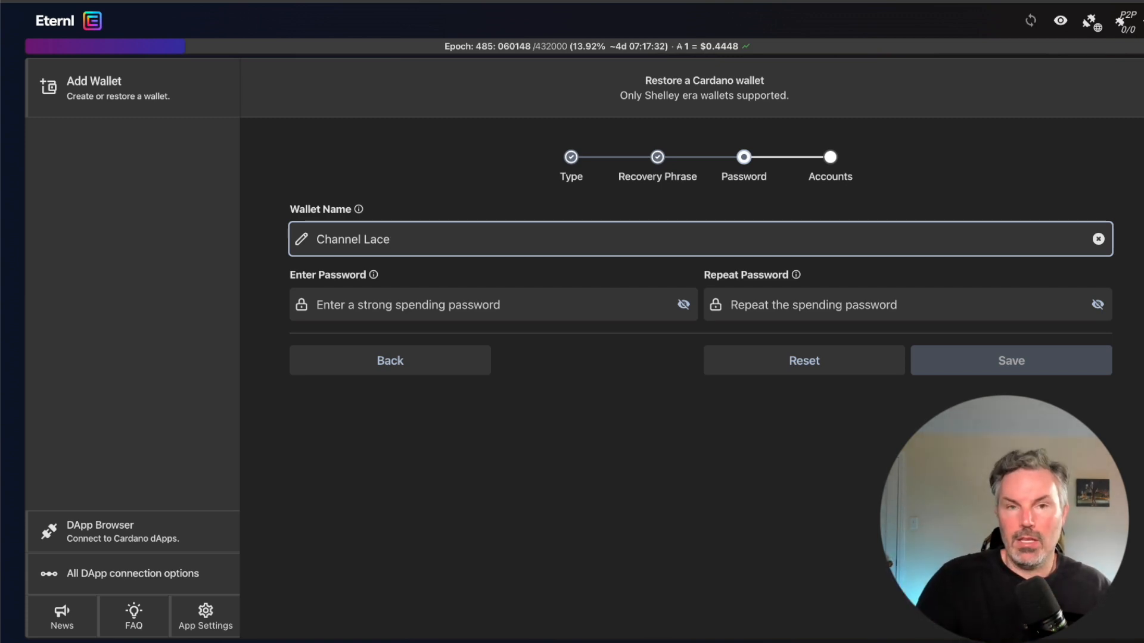
{"action": "mouse_move", "coordinate": [533, 323]}
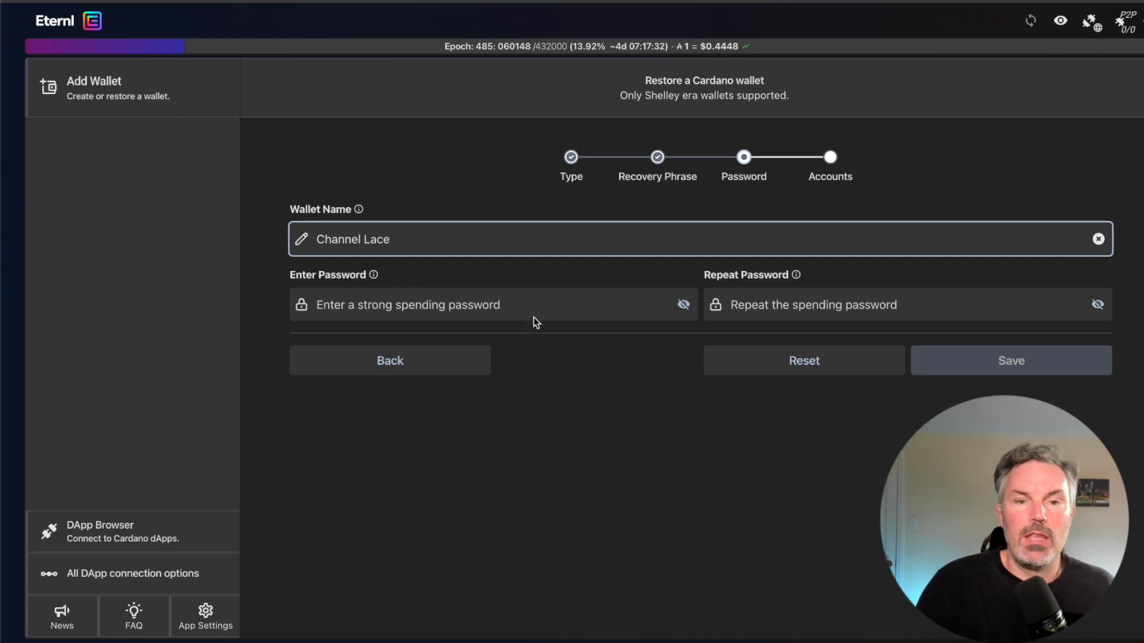
{"action": "left_click", "coordinate": [494, 305]}
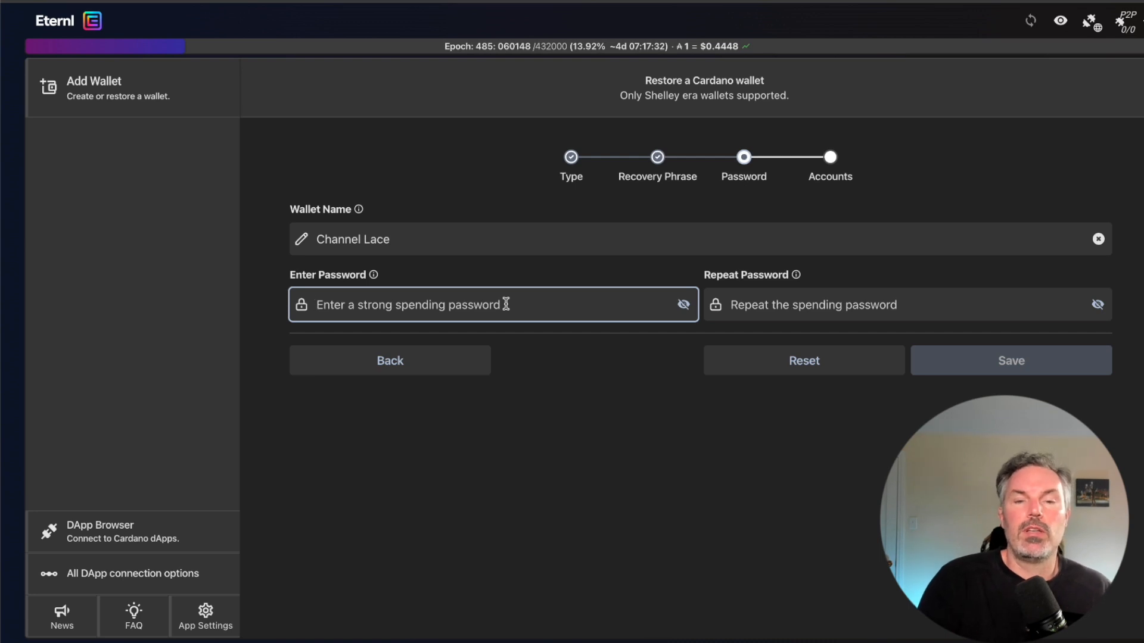
{"action": "left_click", "coordinate": [1011, 361]}
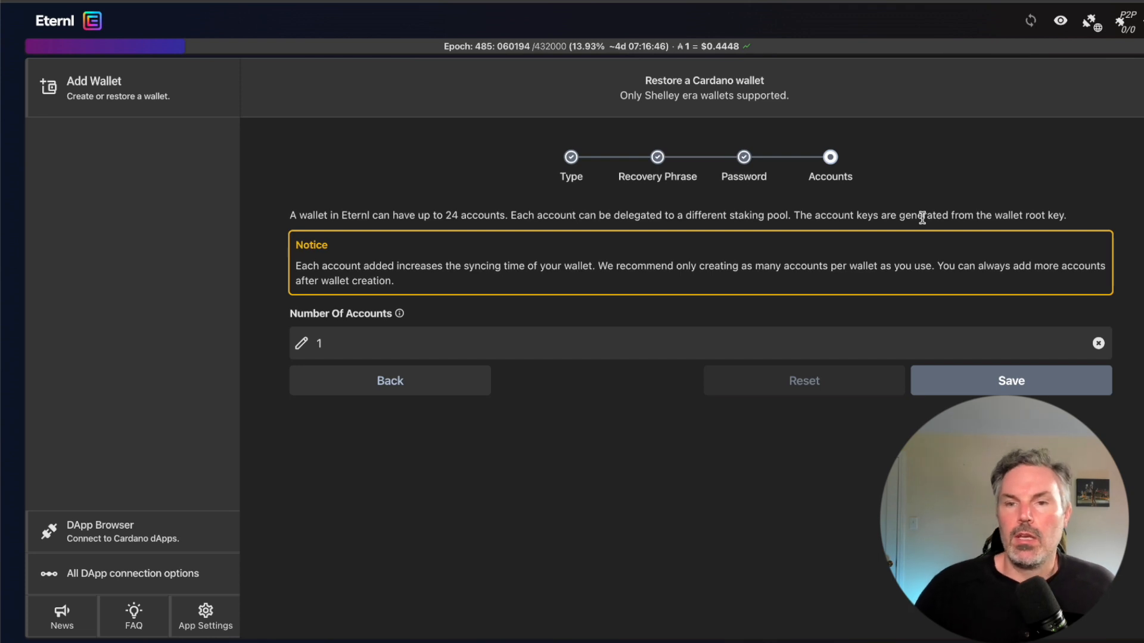
{"action": "mouse_move", "coordinate": [992, 221]}
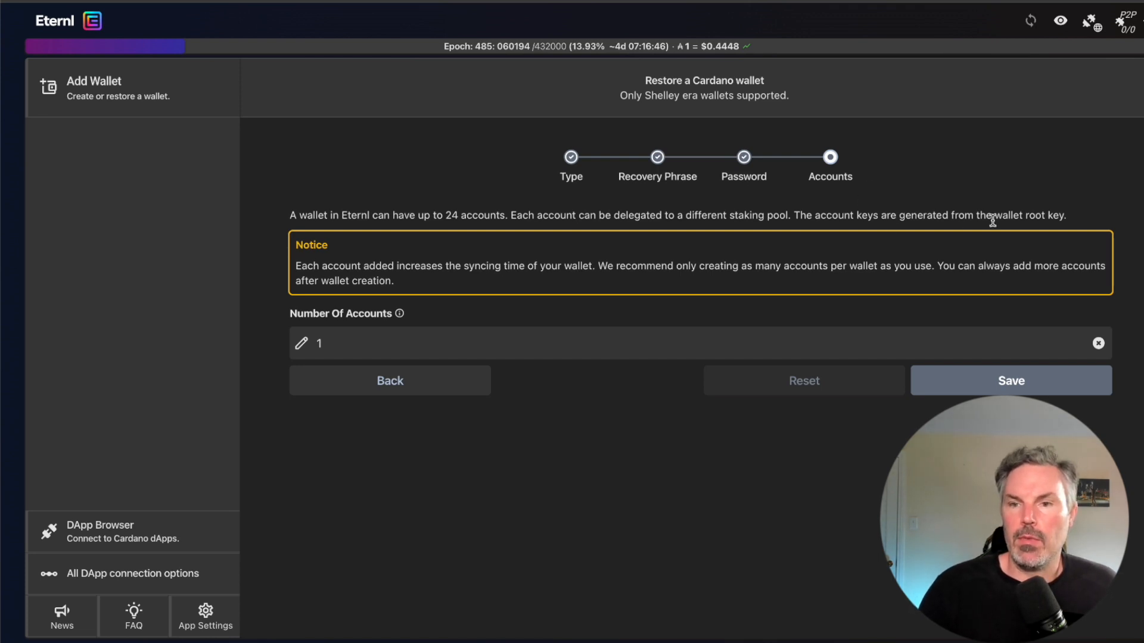
{"action": "mouse_move", "coordinate": [327, 272]}
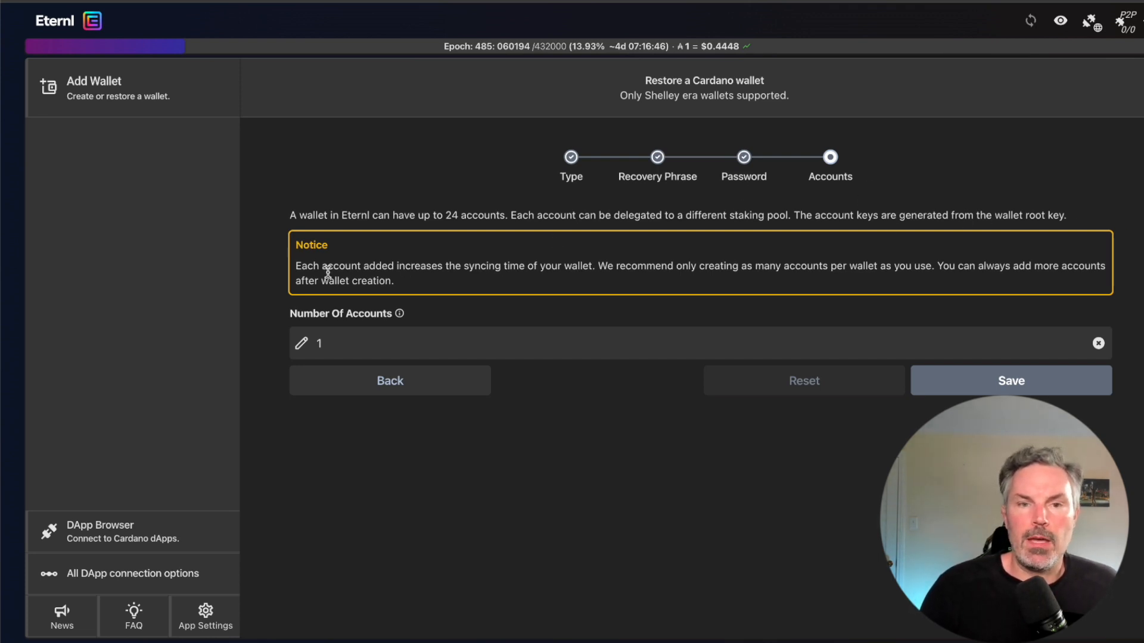
{"action": "mouse_move", "coordinate": [471, 267]}
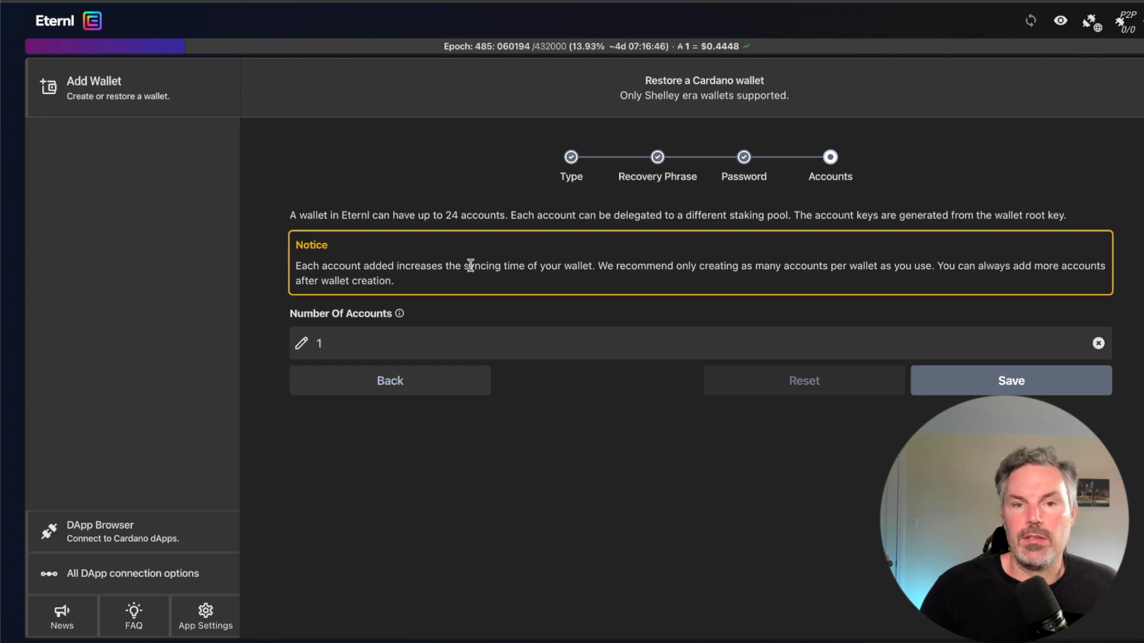
{"action": "mouse_move", "coordinate": [605, 267]}
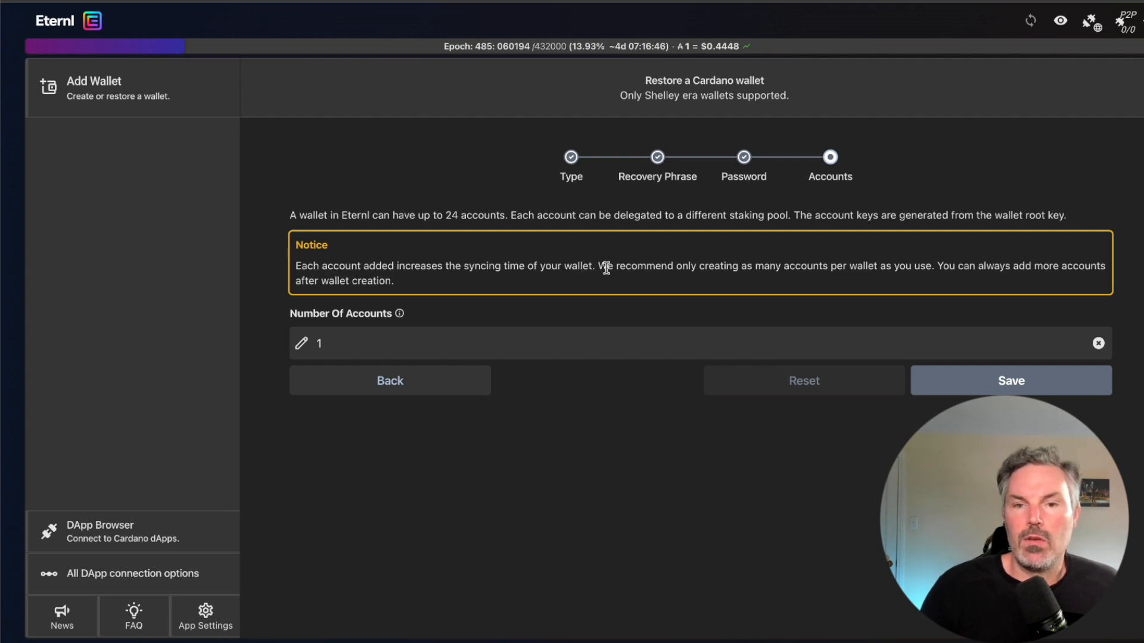
{"action": "mouse_move", "coordinate": [747, 273]}
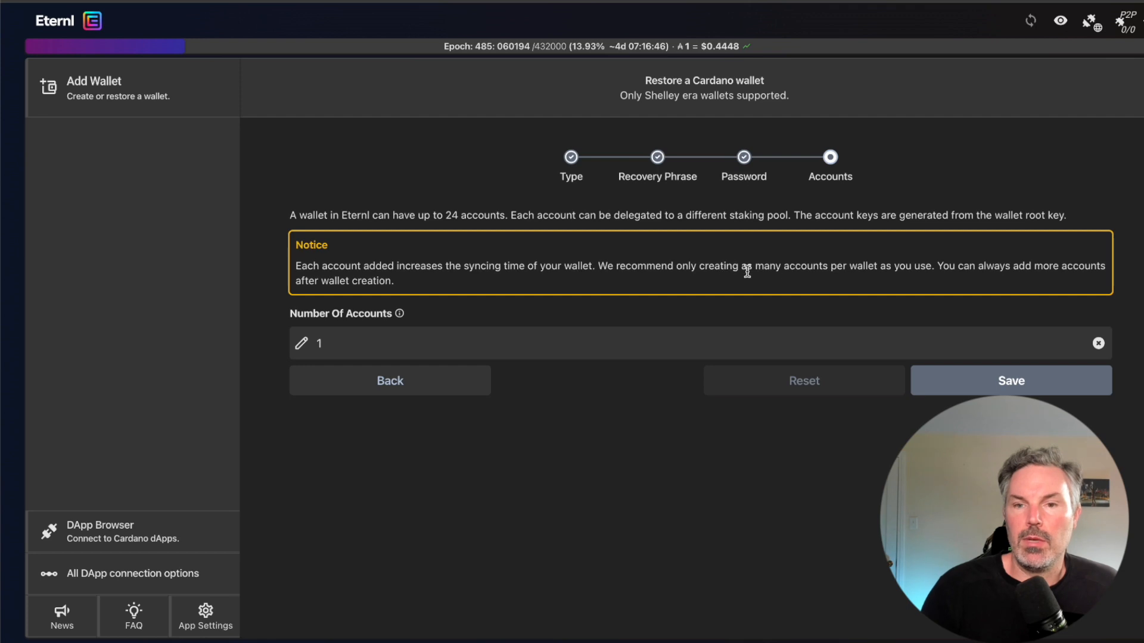
{"action": "mouse_move", "coordinate": [725, 343]}
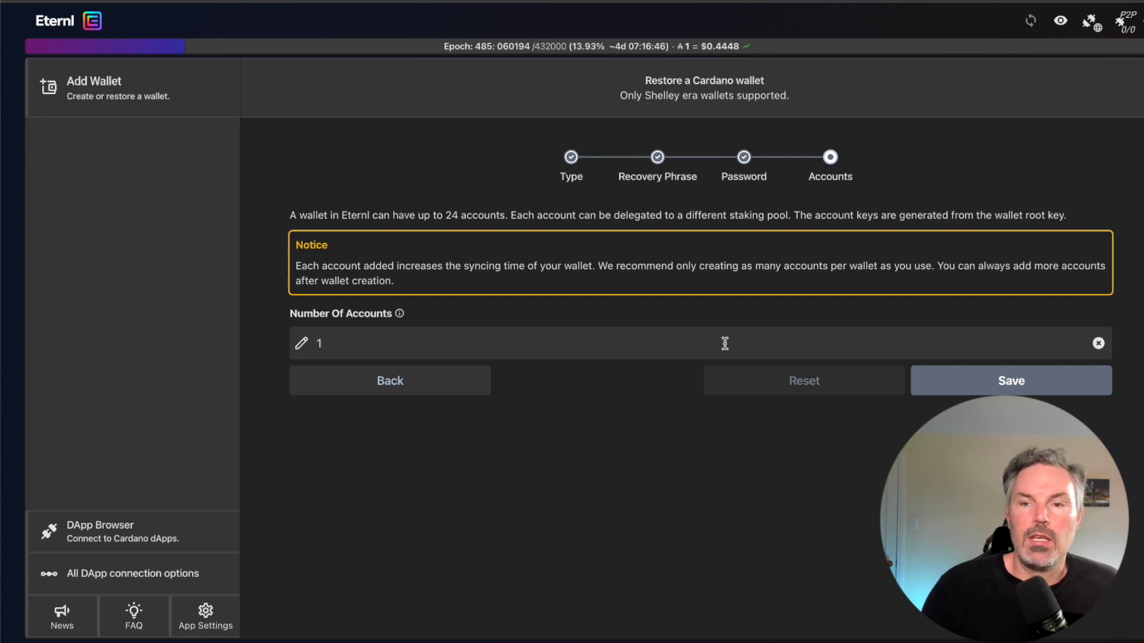
{"action": "mouse_move", "coordinate": [336, 354]}
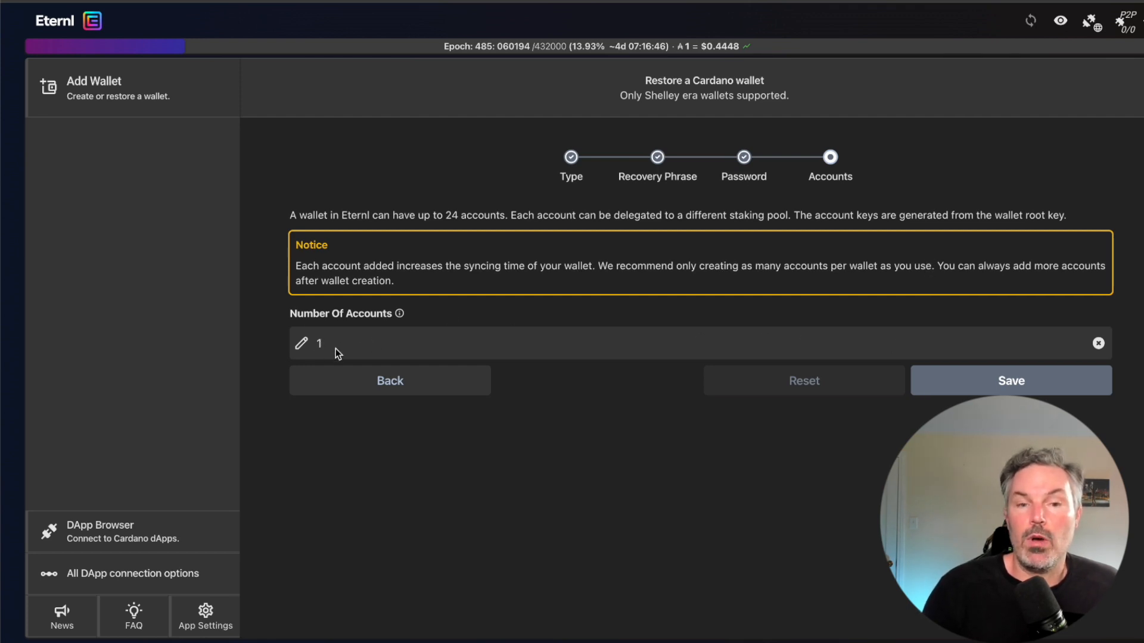
{"action": "mouse_move", "coordinate": [1011, 383]}
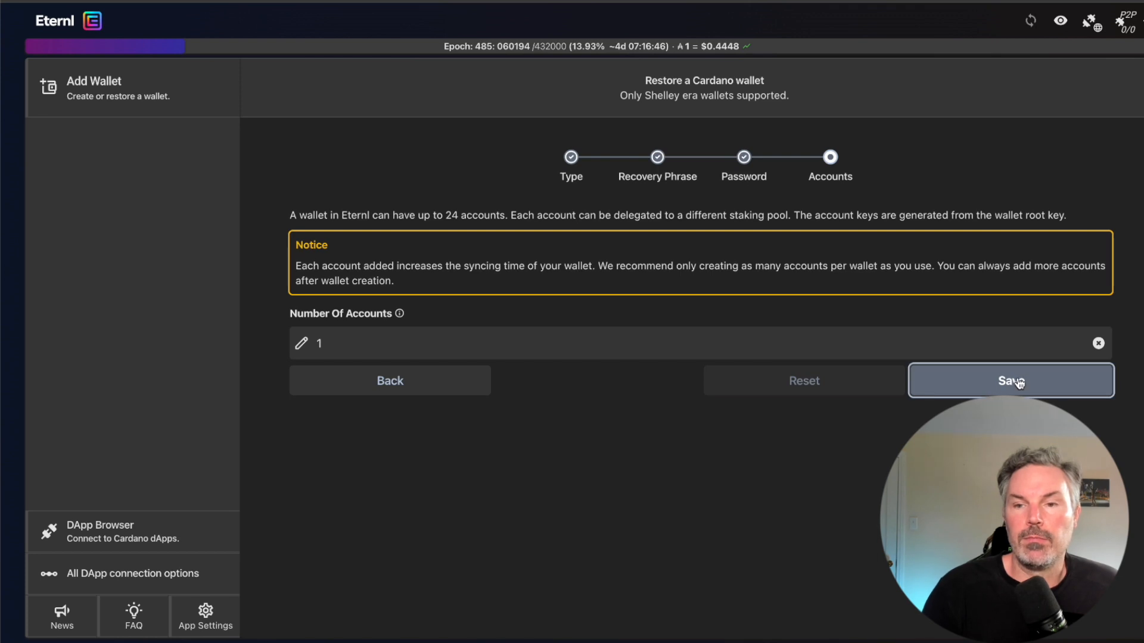
Save the restore with one account and open Channel Lace showing 32.317851 ADA.
{"action": "left_click", "coordinate": [1011, 380]}
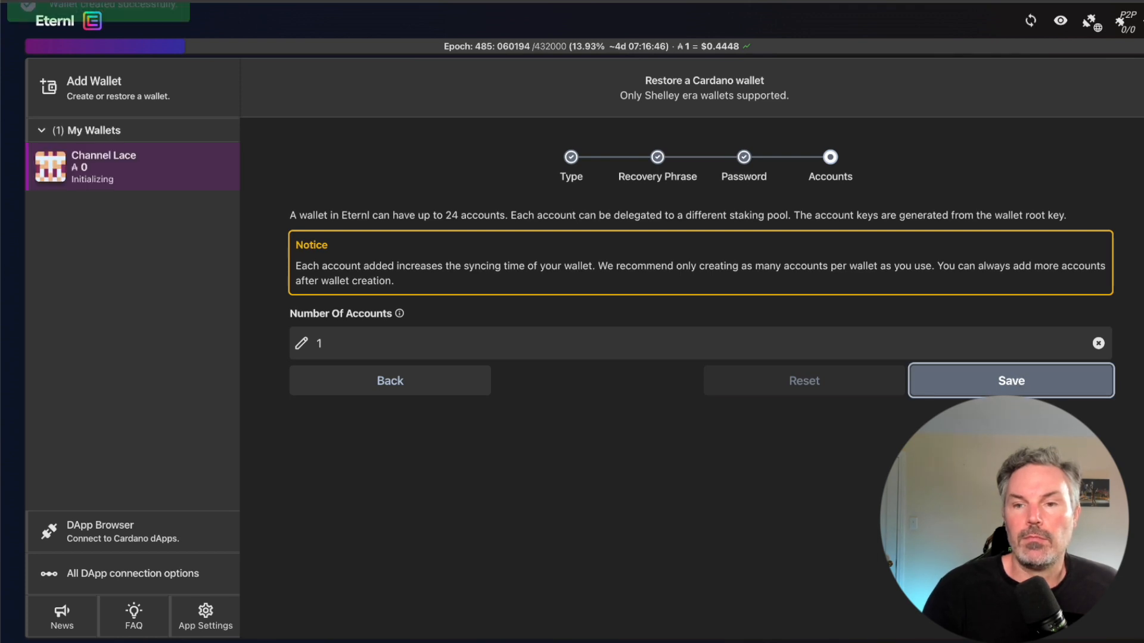
{"action": "left_click", "coordinate": [1011, 380]}
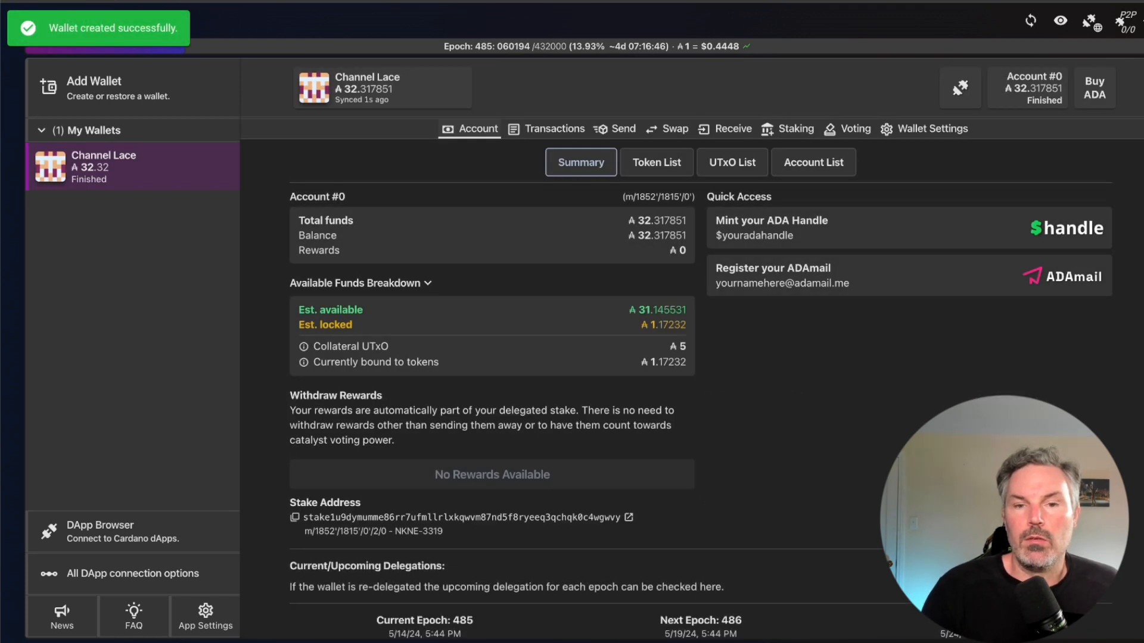
{"action": "mouse_move", "coordinate": [183, 202]}
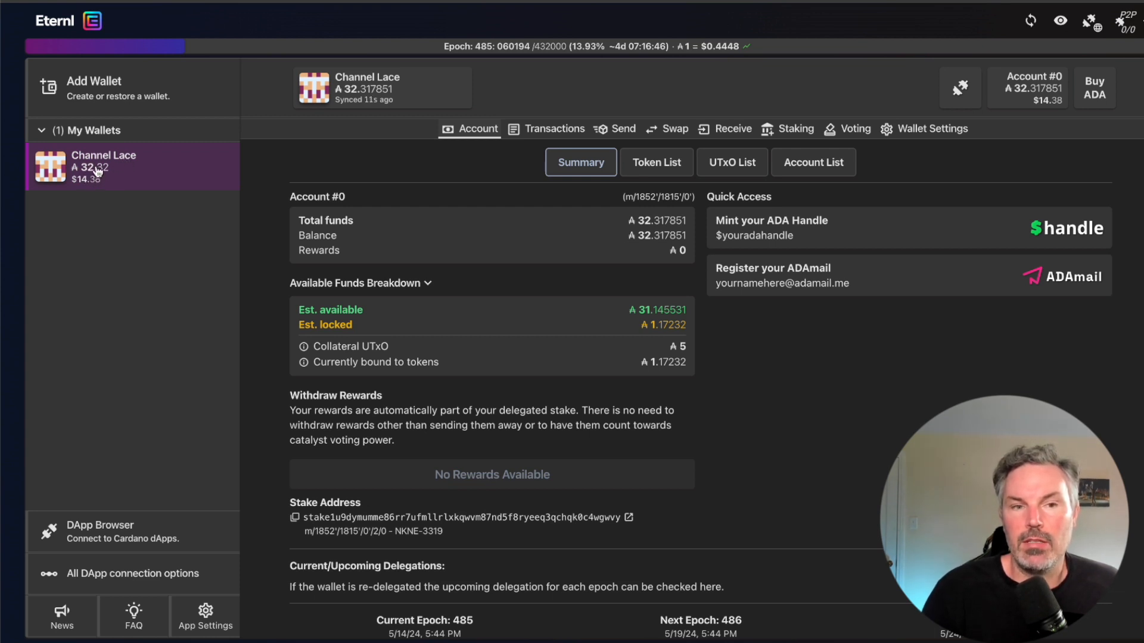
{"action": "mouse_move", "coordinate": [113, 169]}
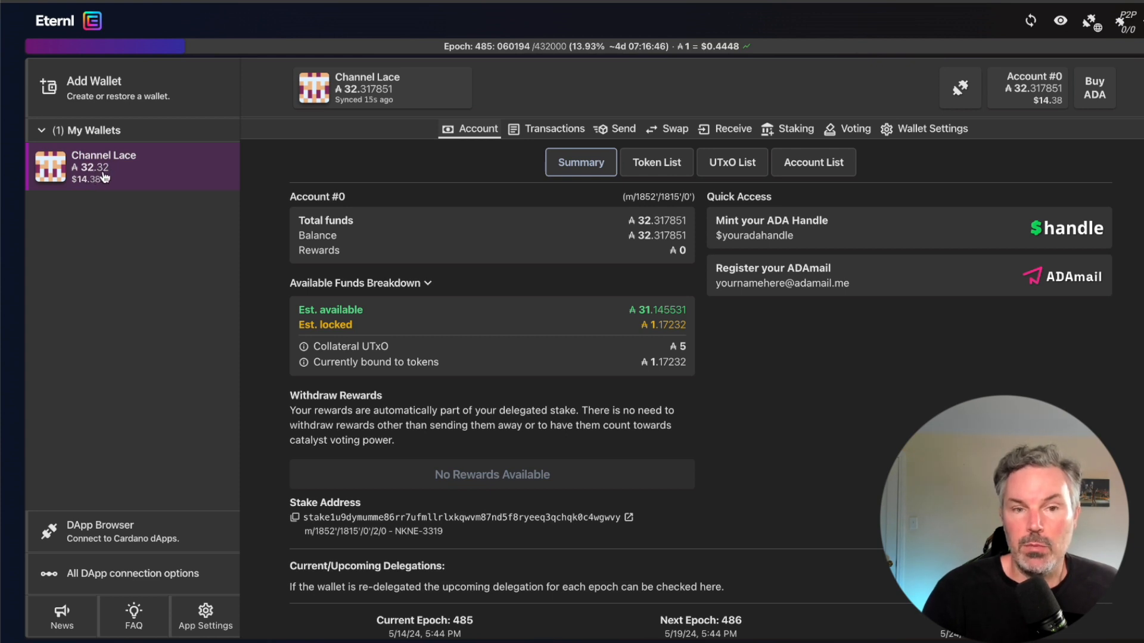
{"action": "mouse_move", "coordinate": [120, 173]}
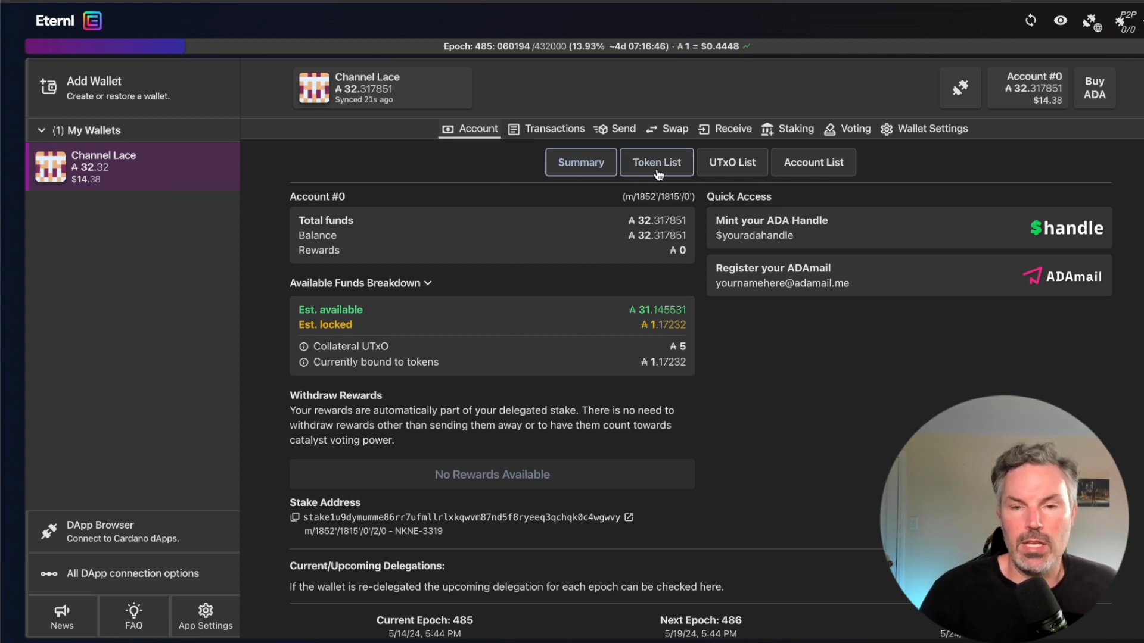
Open Channel Lace's token list showing 689.002276 GENS Genius Yield Token.
{"action": "left_click", "coordinate": [655, 162]}
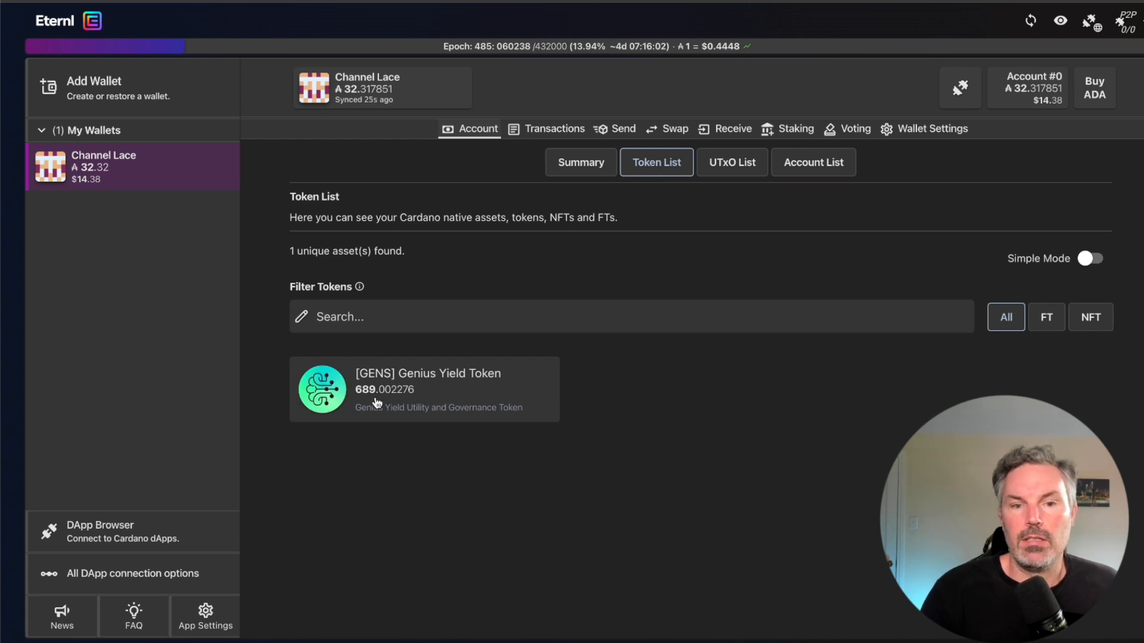
{"action": "mouse_move", "coordinate": [249, 267]}
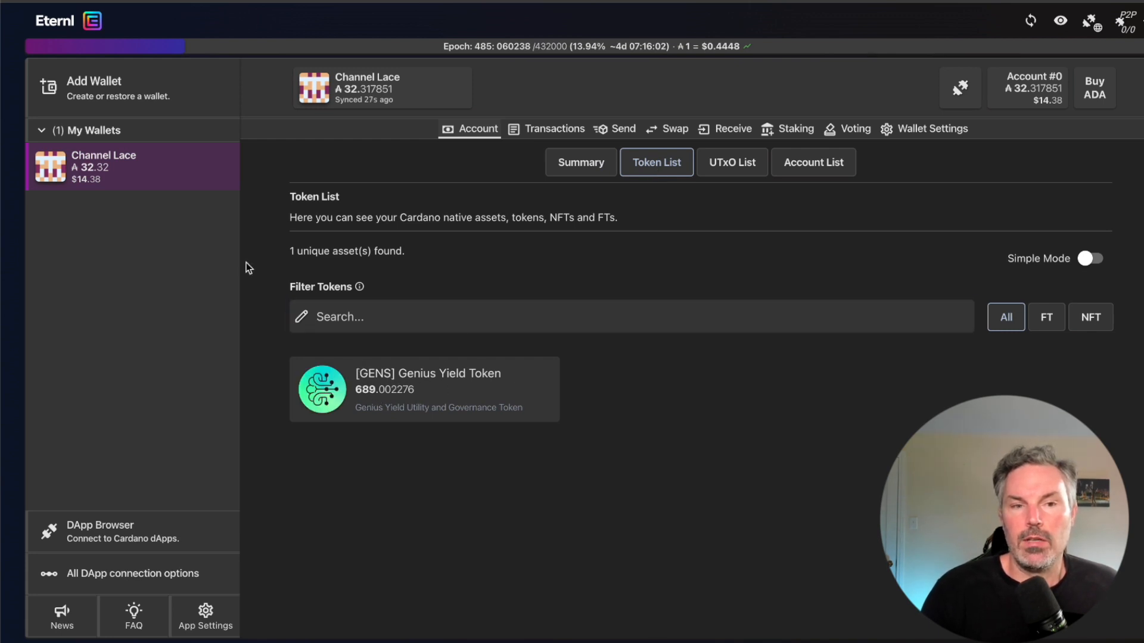
{"action": "mouse_move", "coordinate": [192, 195]}
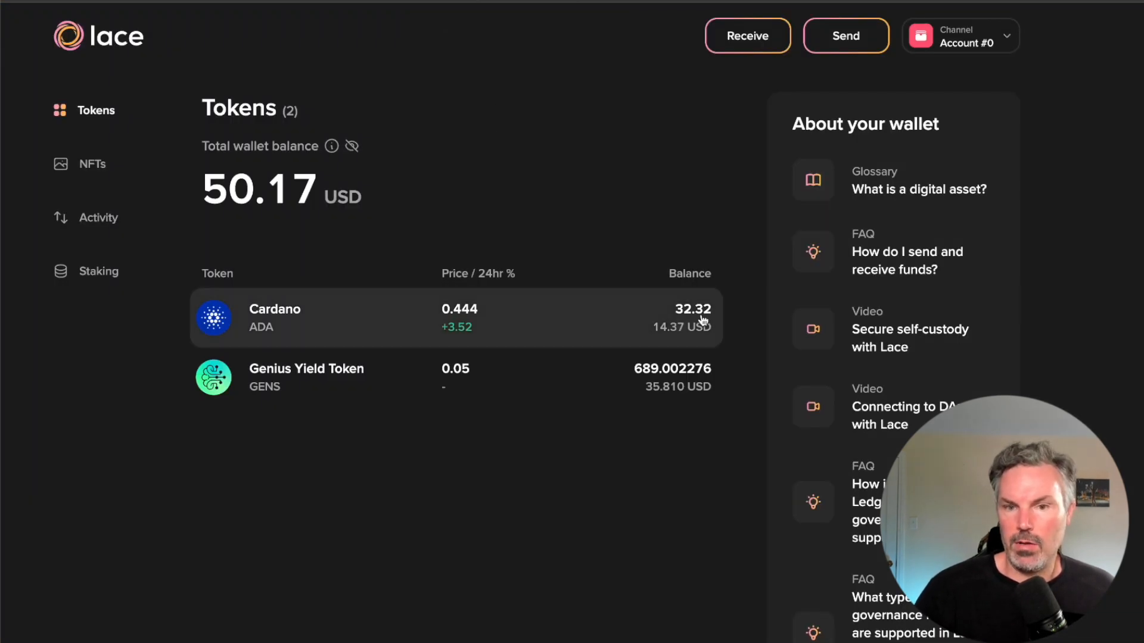
{"action": "mouse_move", "coordinate": [631, 380]}
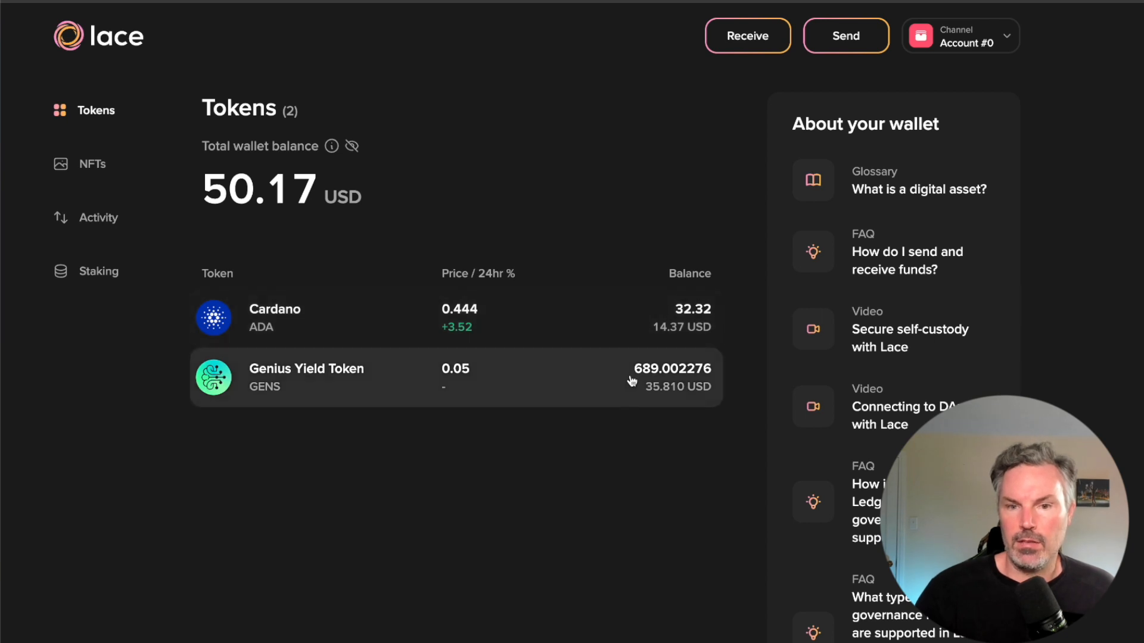
{"action": "mouse_move", "coordinate": [880, 70]}
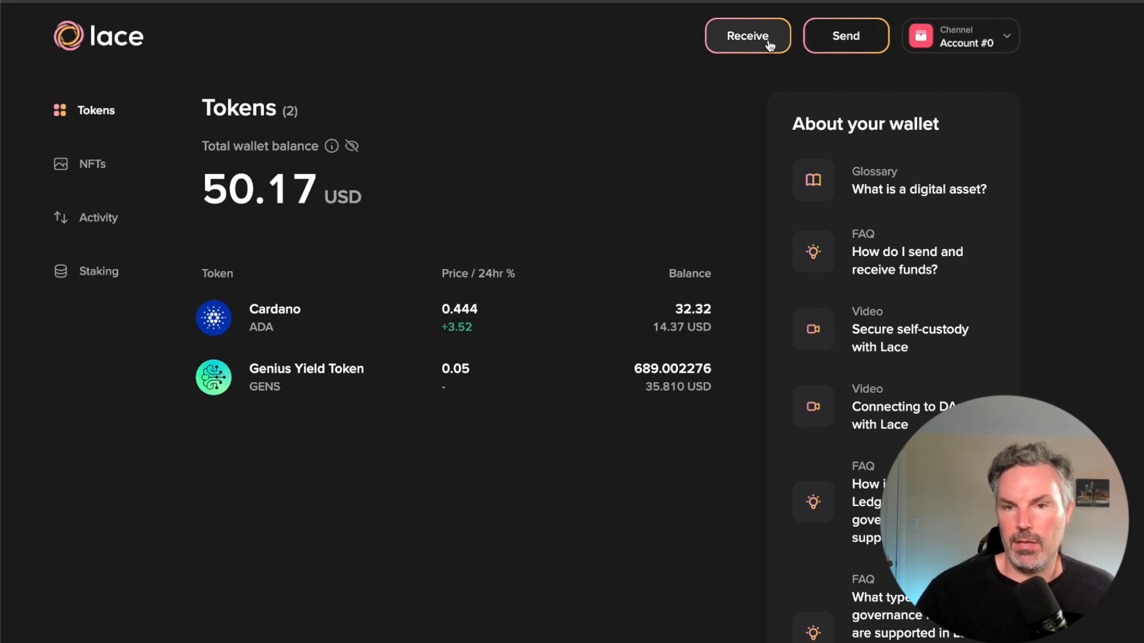
Open Lace's Receive panel showing the Channel wallet's address and QR code.
{"action": "left_click", "coordinate": [747, 35]}
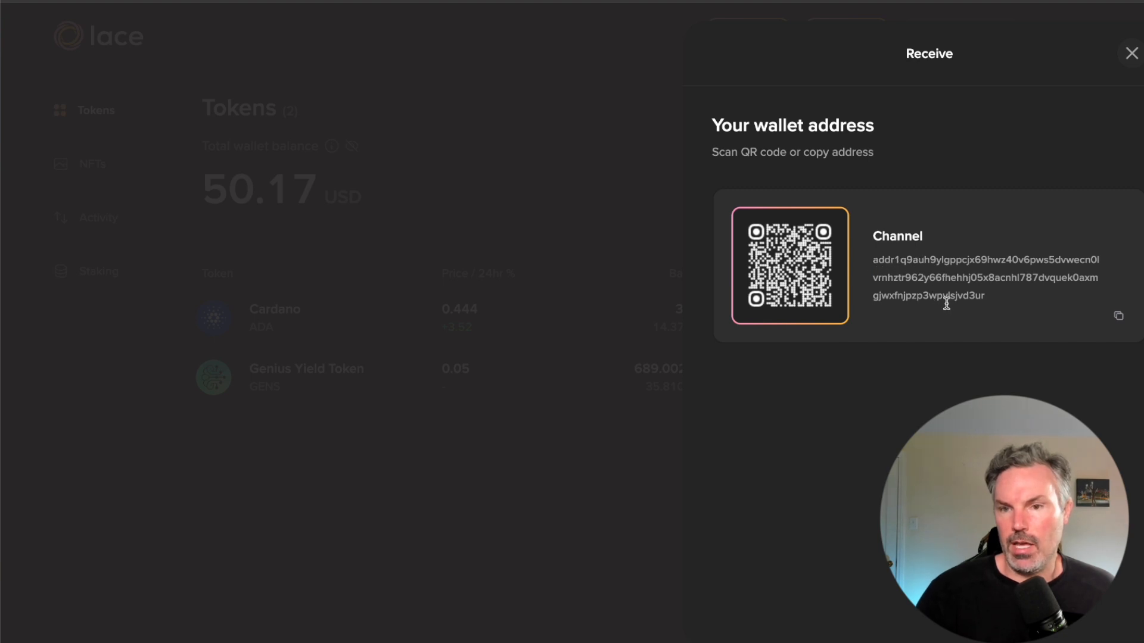
{"action": "mouse_move", "coordinate": [990, 301]}
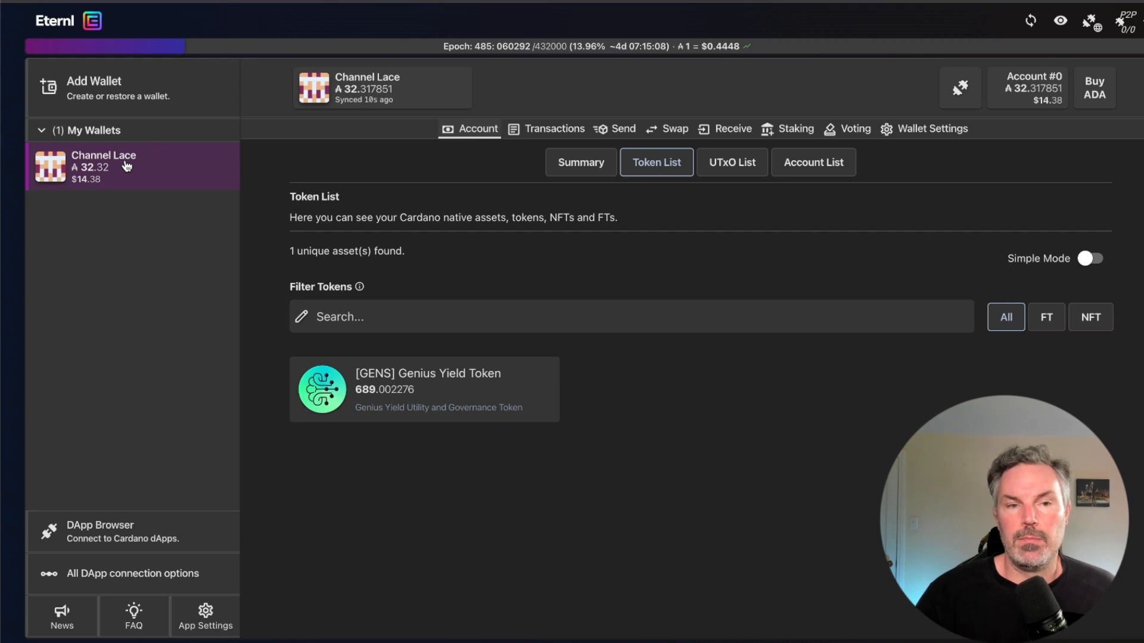
{"action": "mouse_move", "coordinate": [151, 169]}
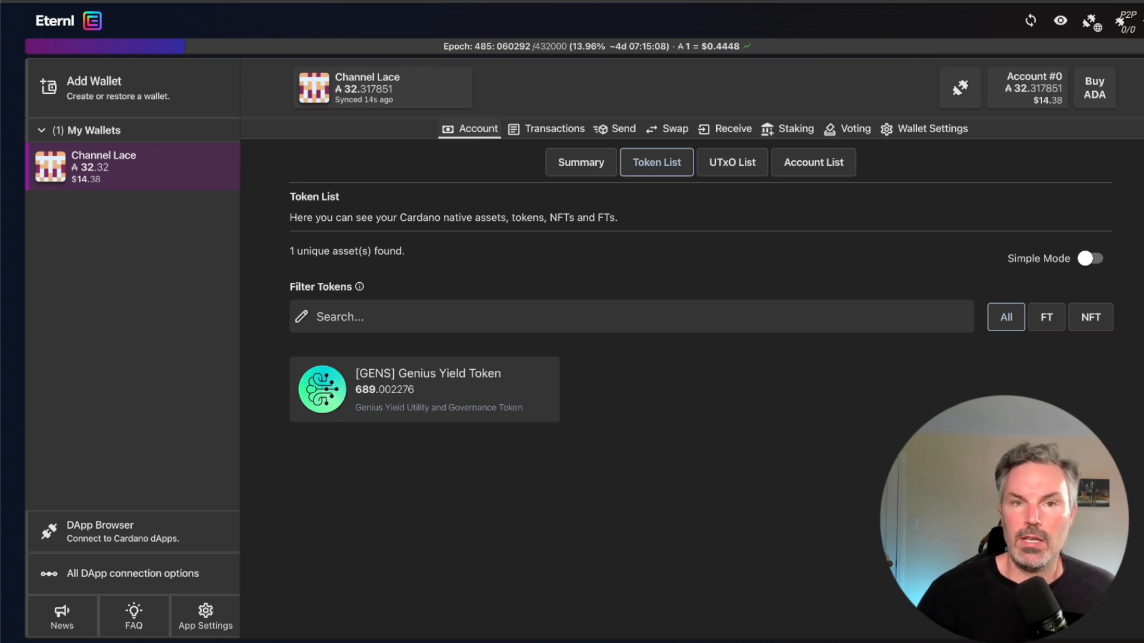
{"action": "mouse_move", "coordinate": [514, 220]}
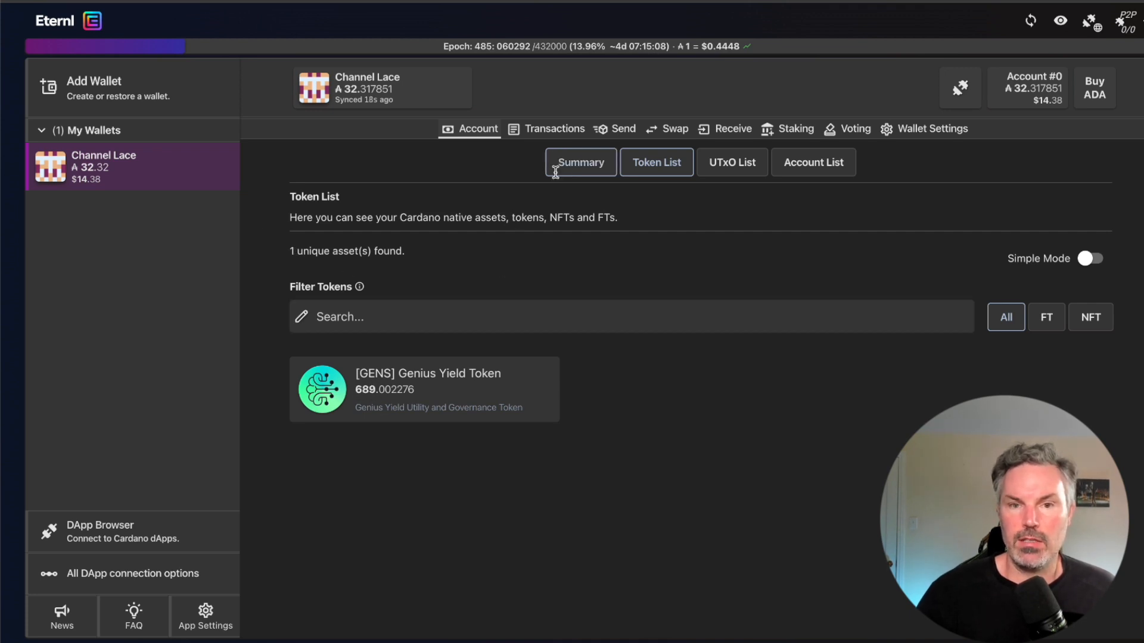
Return to the Channel Lace account Summary showing 32.317851 ADA total funds.
{"action": "left_click", "coordinate": [580, 162]}
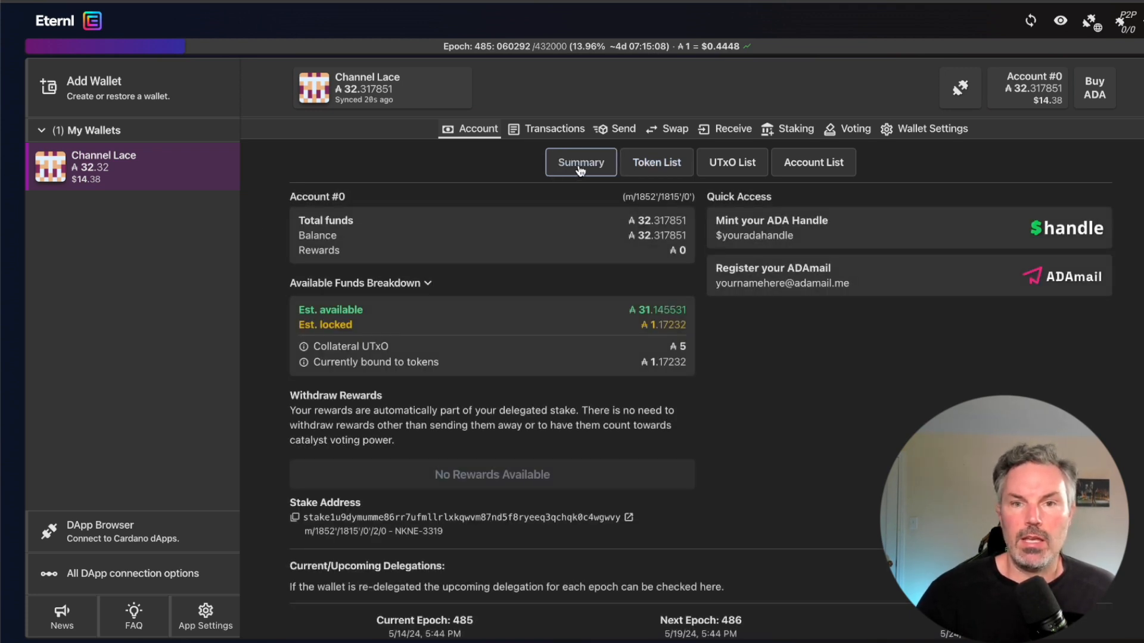
{"action": "mouse_move", "coordinate": [634, 224]}
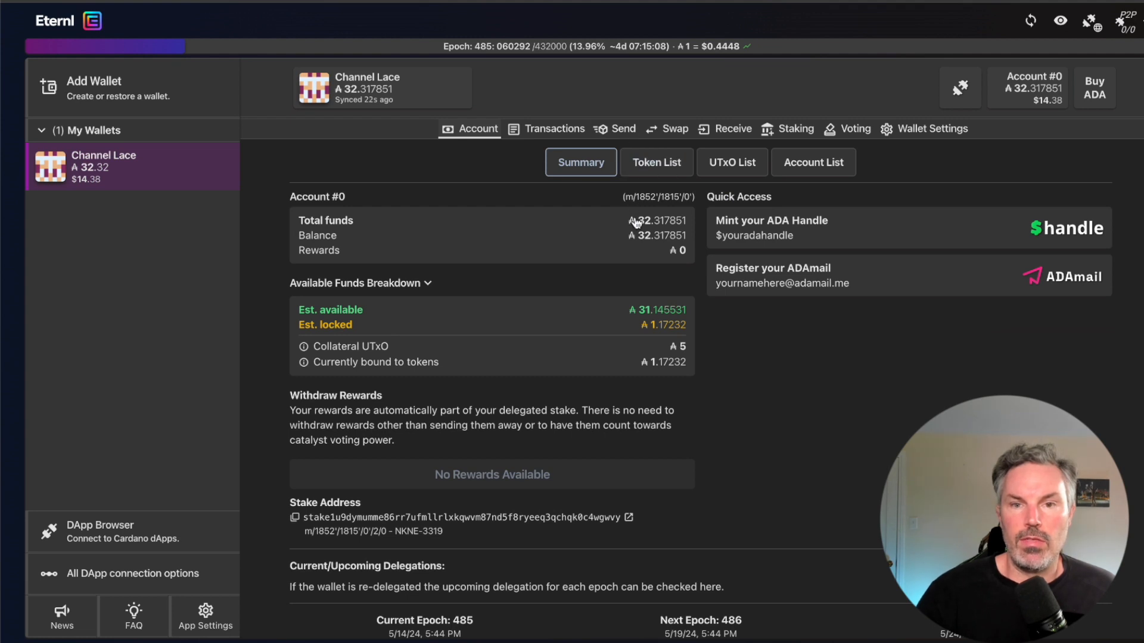
{"action": "mouse_move", "coordinate": [553, 219]}
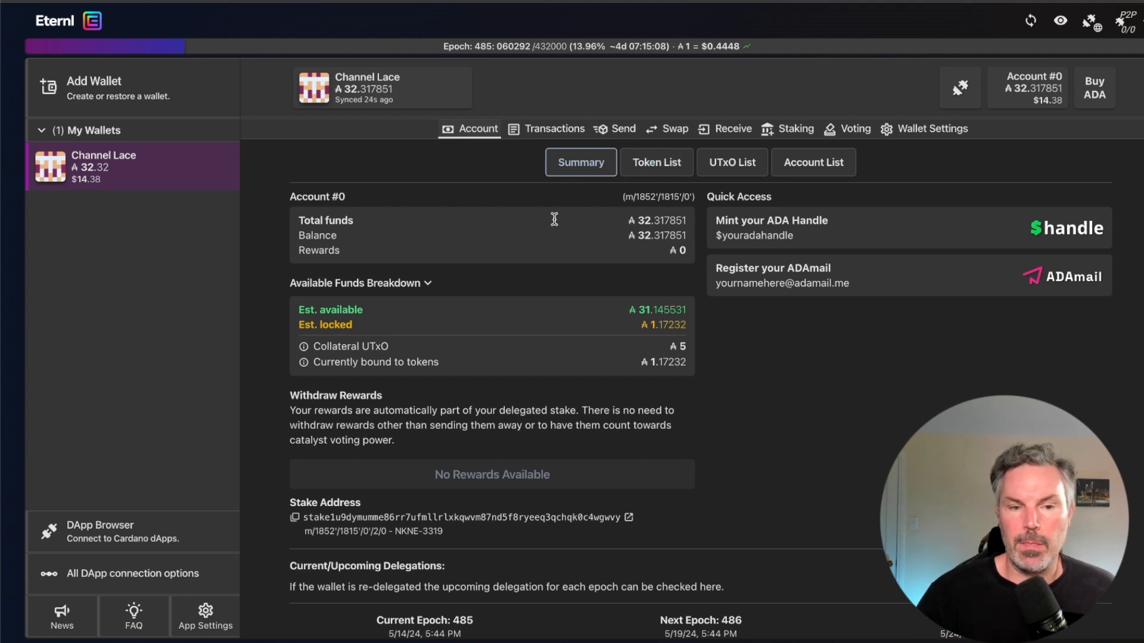
{"action": "mouse_move", "coordinate": [228, 232]}
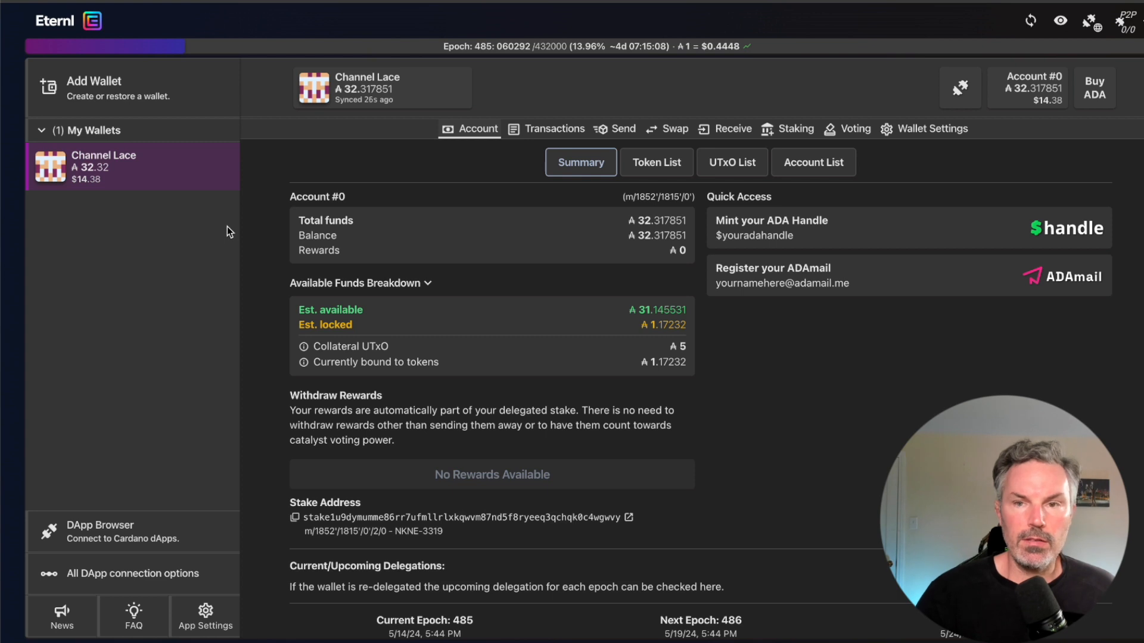